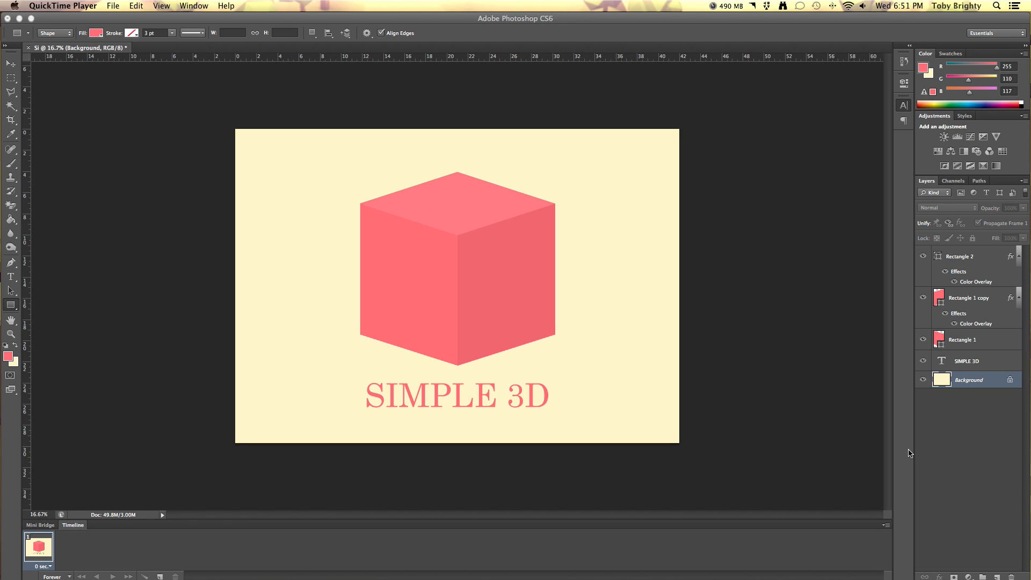
{"action": "mouse_move", "coordinate": [703, 371]}
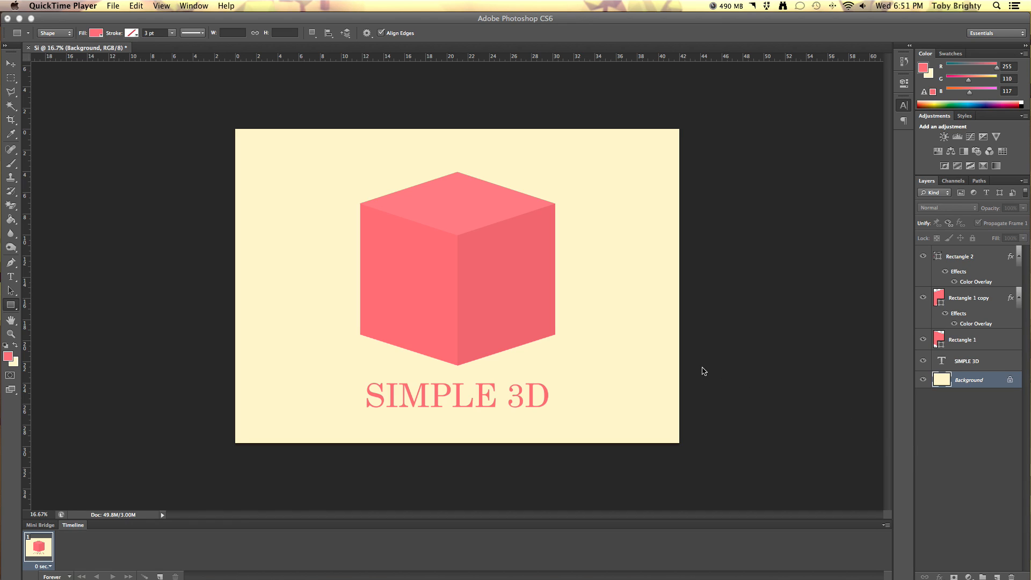
{"action": "mouse_move", "coordinate": [619, 281]}
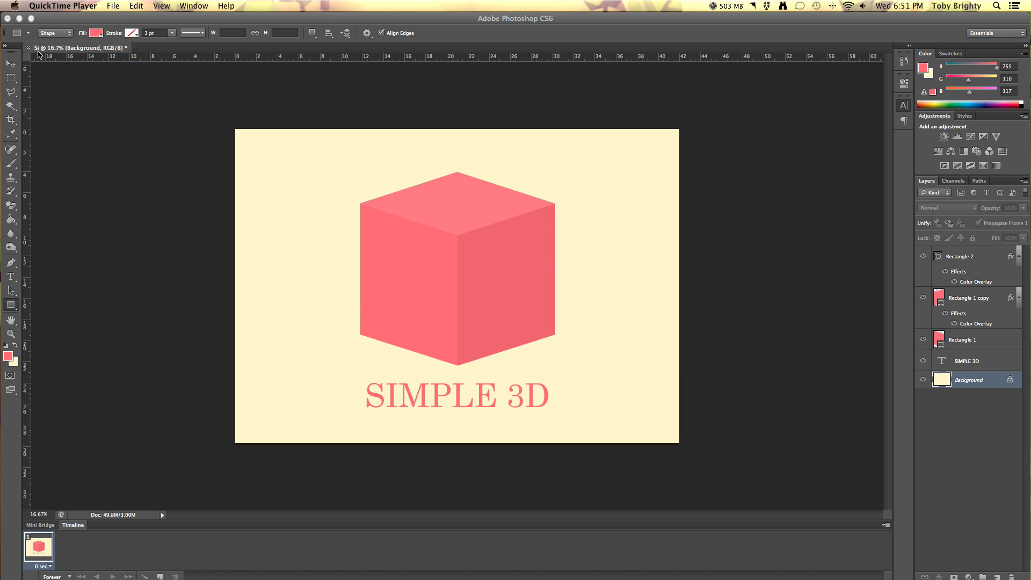
Step: Create a new A3 International Paper document at 300 ppi and rotate it to landscape
{"action": "left_click", "coordinate": [86, 6]}
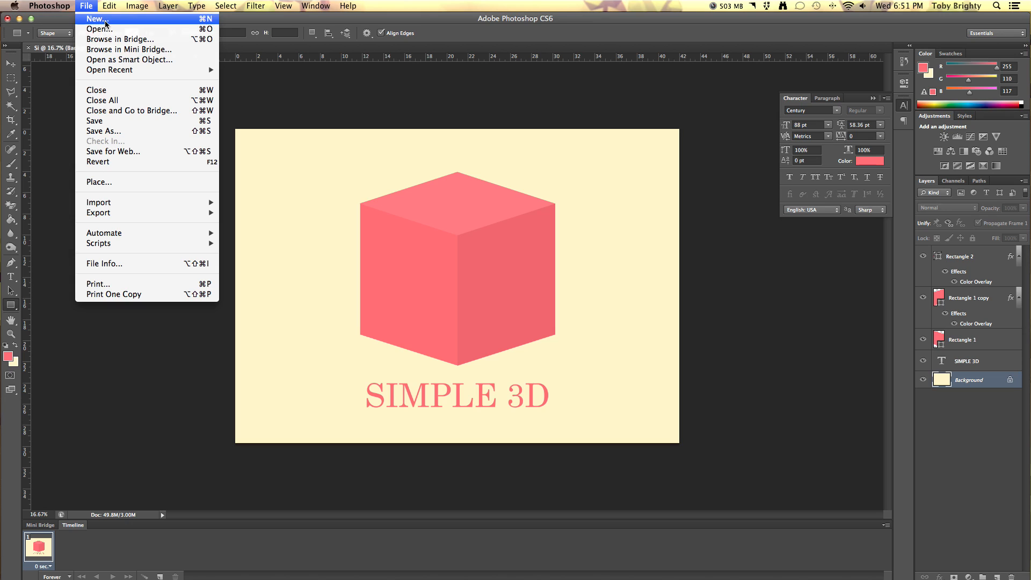
{"action": "left_click", "coordinate": [96, 18]}
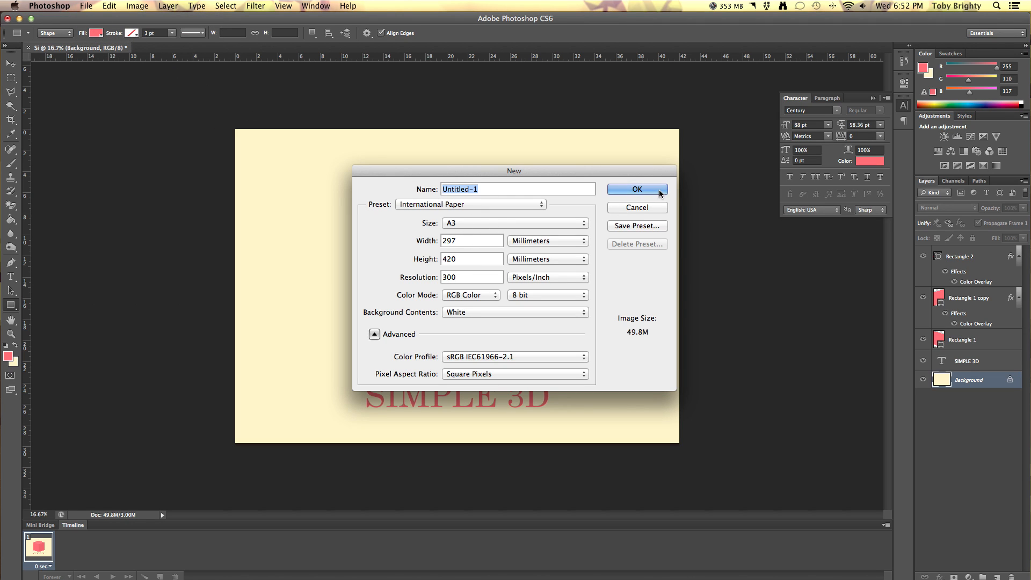
{"action": "left_click", "coordinate": [635, 190]}
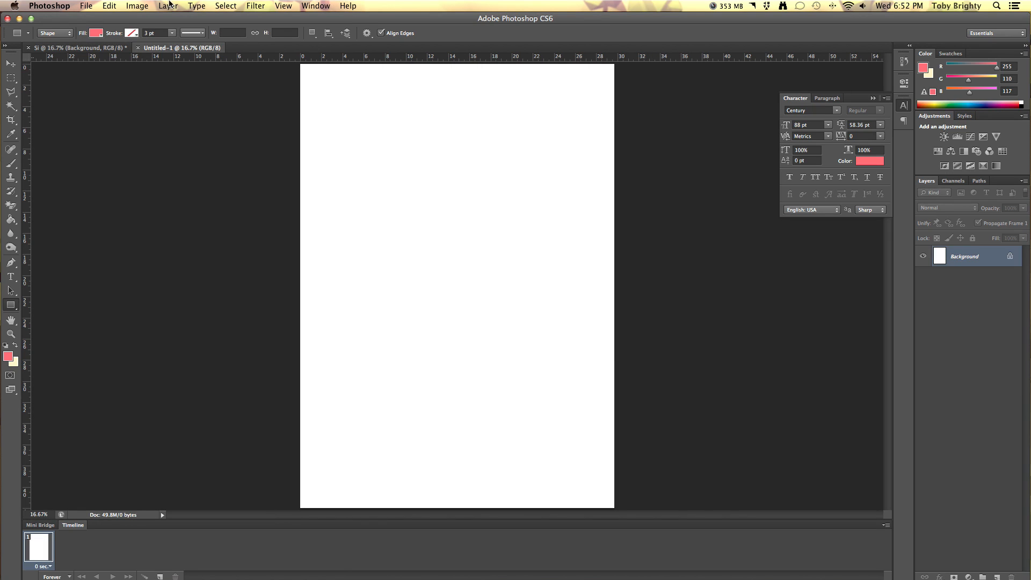
{"action": "left_click", "coordinate": [137, 5]}
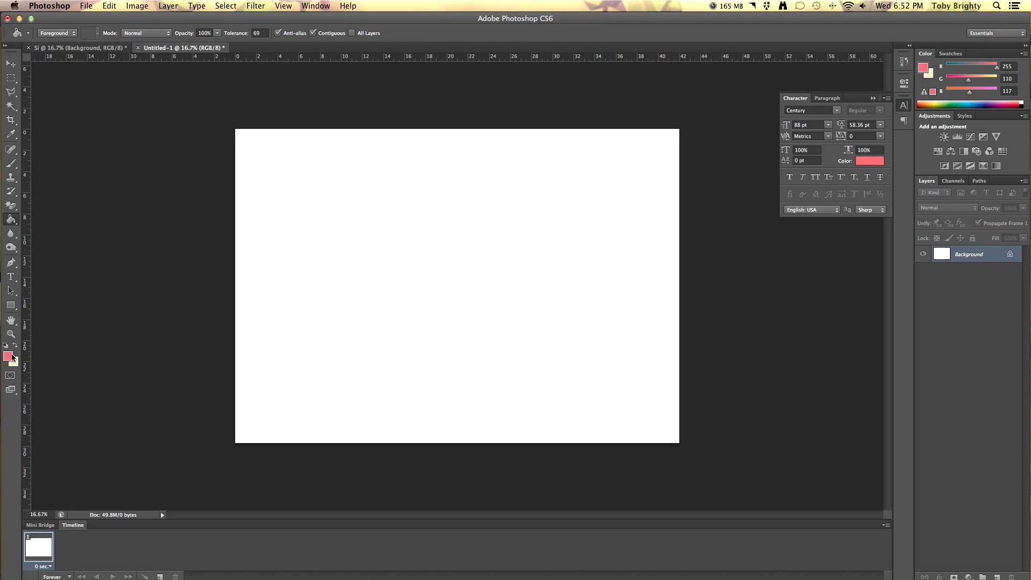
Step: Fill the landscape canvas background with pale cream using the Paint Bucket
{"action": "left_click", "coordinate": [9, 355]}
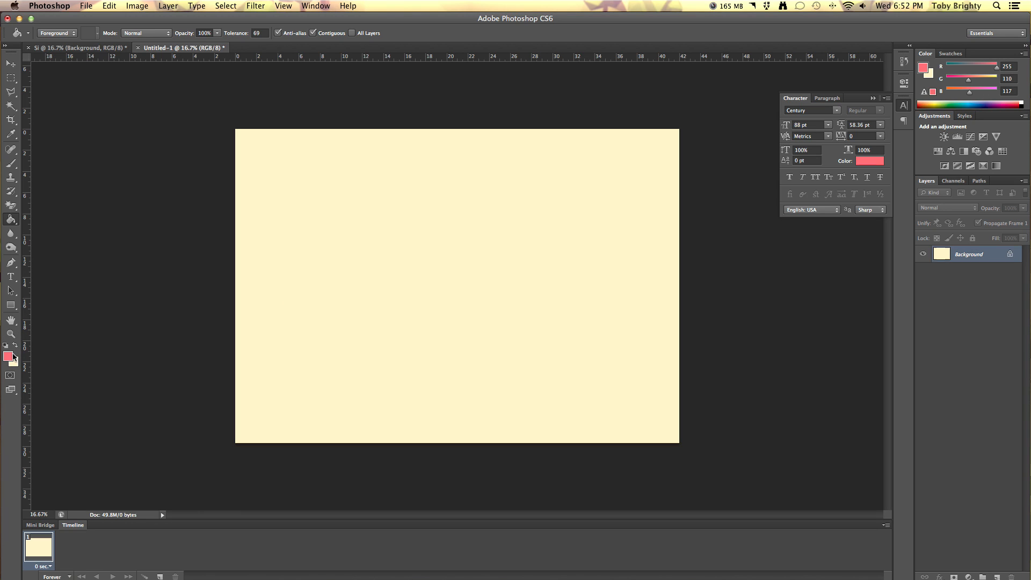
{"action": "left_click", "coordinate": [76, 47]}
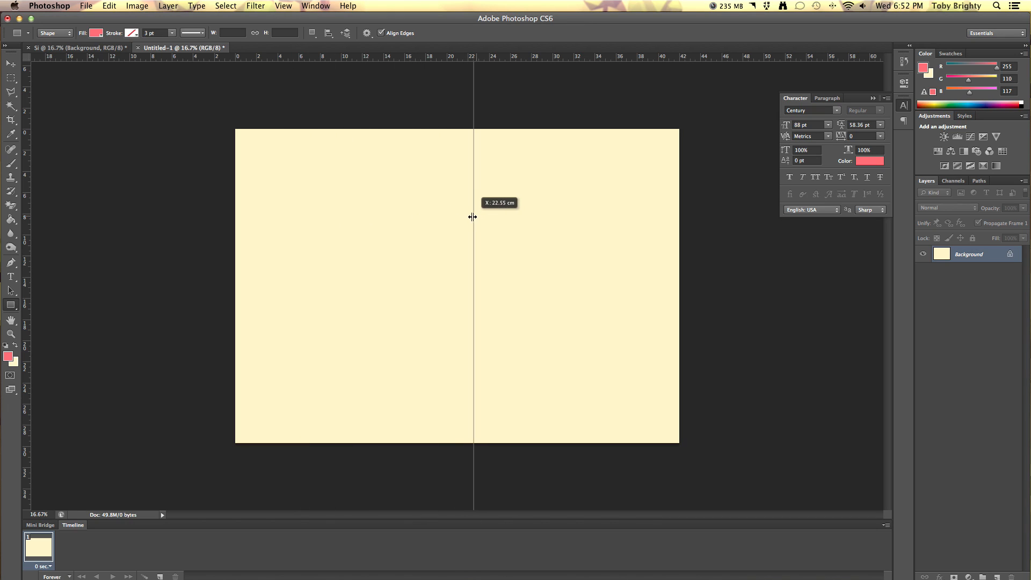
Step: Place a vertical guide at the canvas centre and draw a coral square left of it
{"action": "left_click_drag", "start_coordinate": [472, 217], "coordinate": [462, 213]}
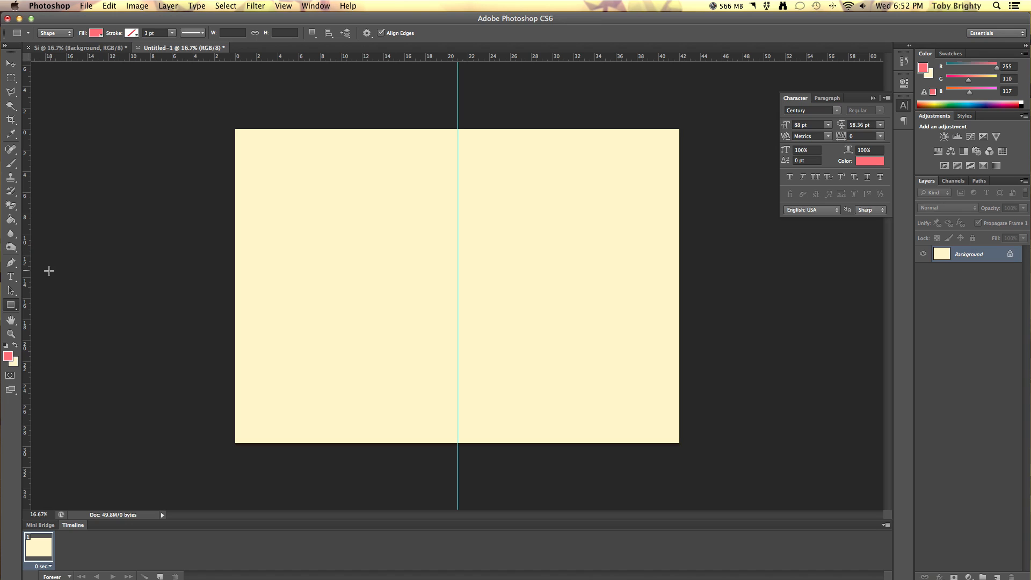
{"action": "mouse_move", "coordinate": [996, 563]}
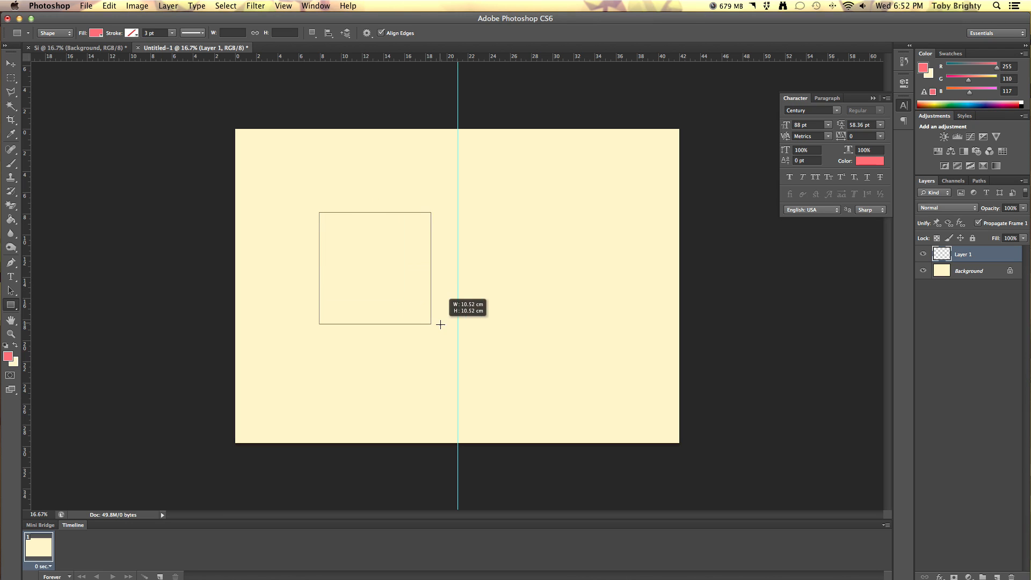
{"action": "left_click_drag", "start_coordinate": [431, 325], "coordinate": [459, 345]}
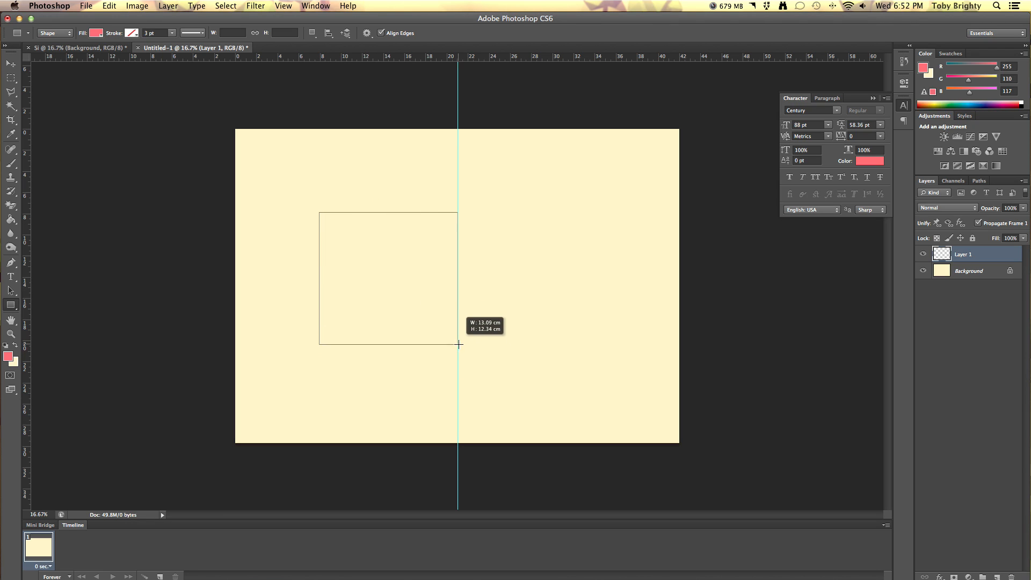
{"action": "left_click_drag", "start_coordinate": [459, 344], "coordinate": [422, 293]}
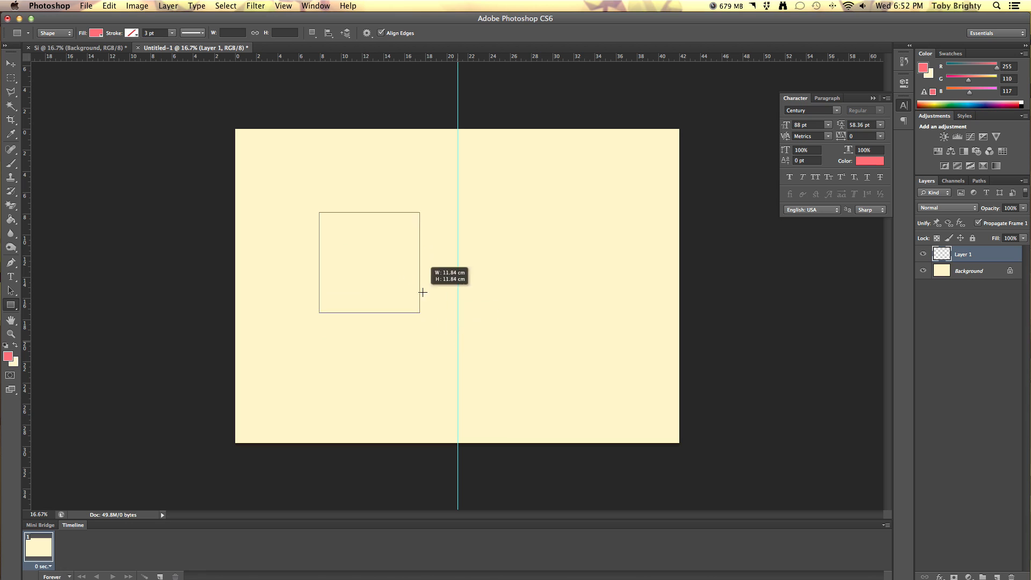
{"action": "left_click_drag", "start_coordinate": [423, 293], "coordinate": [531, 297]}
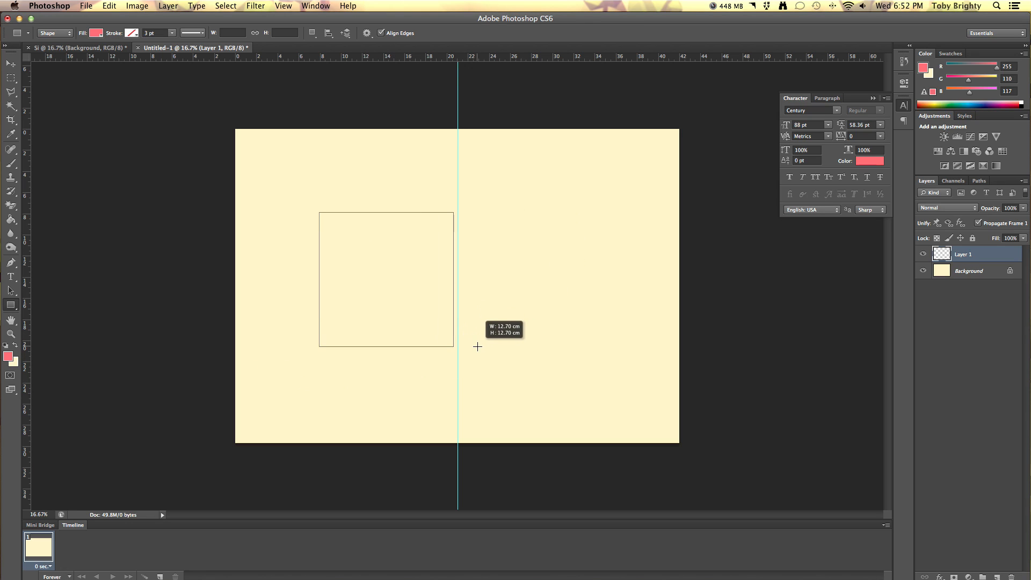
{"action": "left_click_drag", "start_coordinate": [319, 212], "coordinate": [449, 345]}
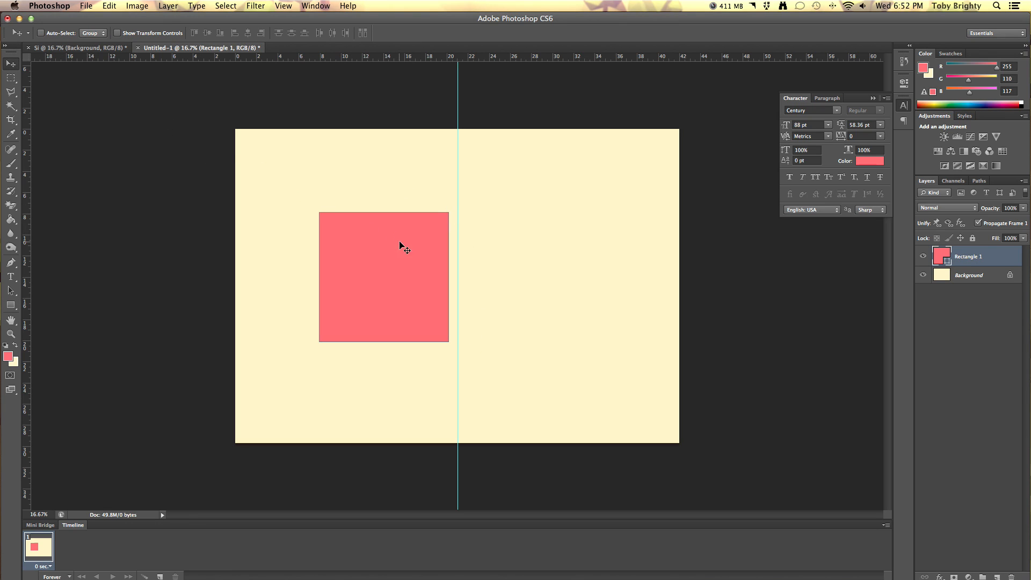
{"action": "mouse_move", "coordinate": [396, 255]}
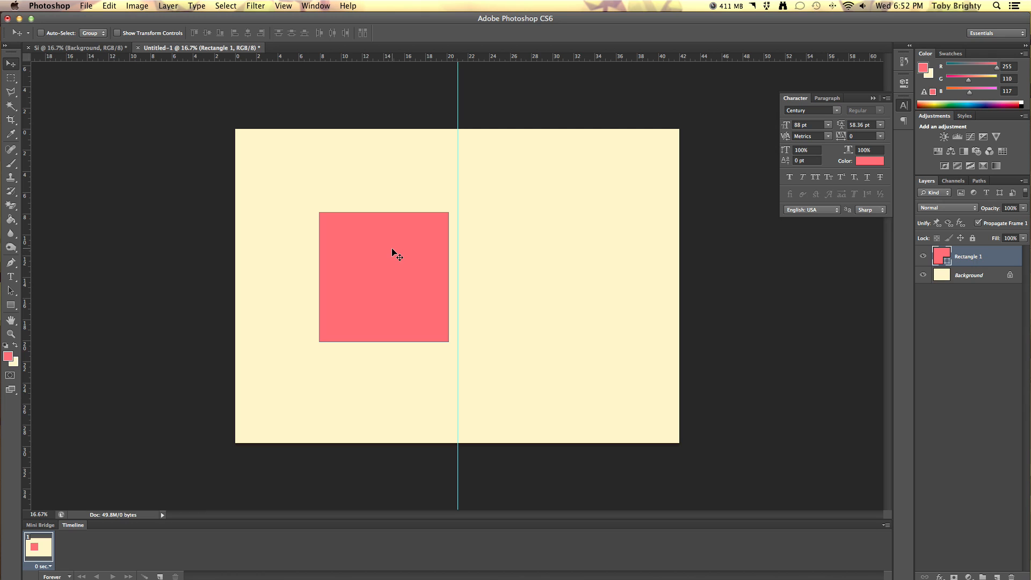
Step: Snap the square's right edge to the guide and skew its left side upward
{"action": "left_click_drag", "start_coordinate": [395, 255], "coordinate": [360, 255]}
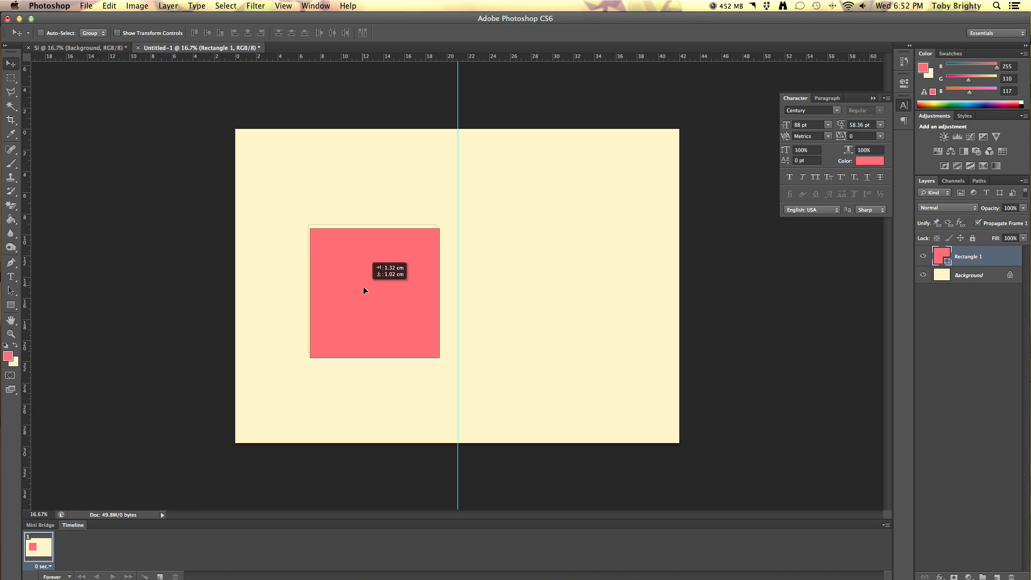
{"action": "left_click_drag", "start_coordinate": [365, 290], "coordinate": [381, 304]}
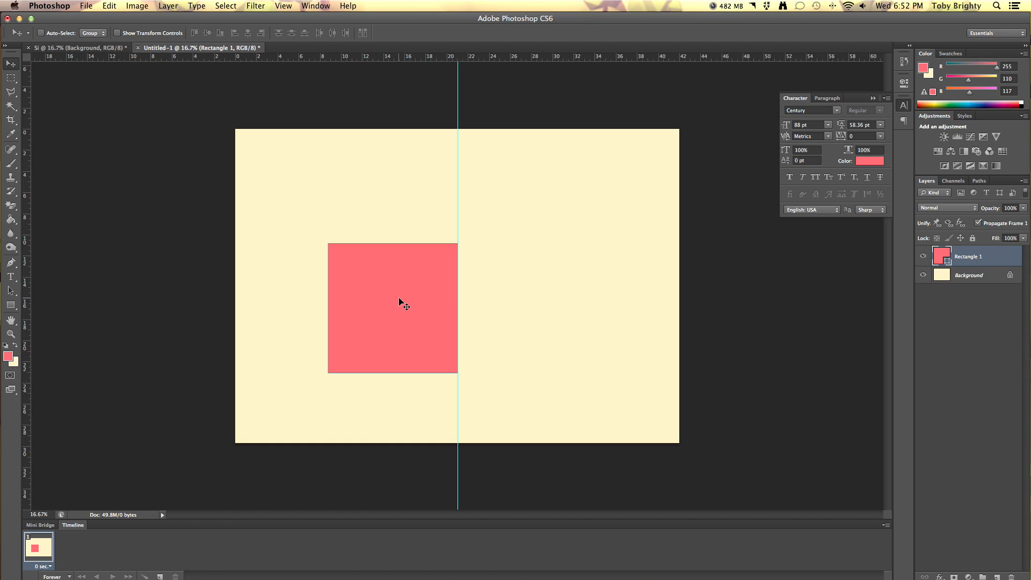
{"action": "mouse_move", "coordinate": [387, 294]}
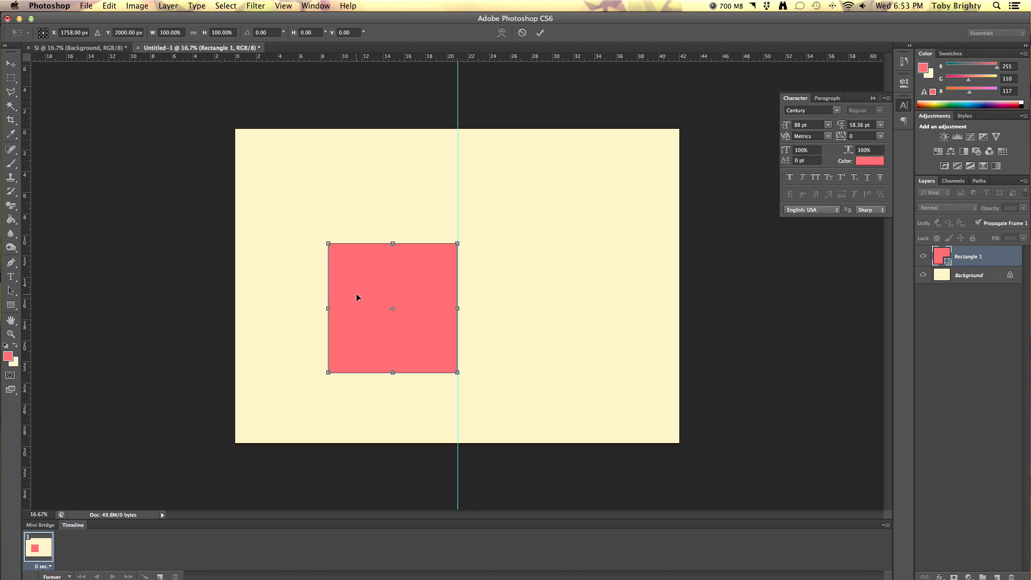
{"action": "mouse_move", "coordinate": [329, 310]}
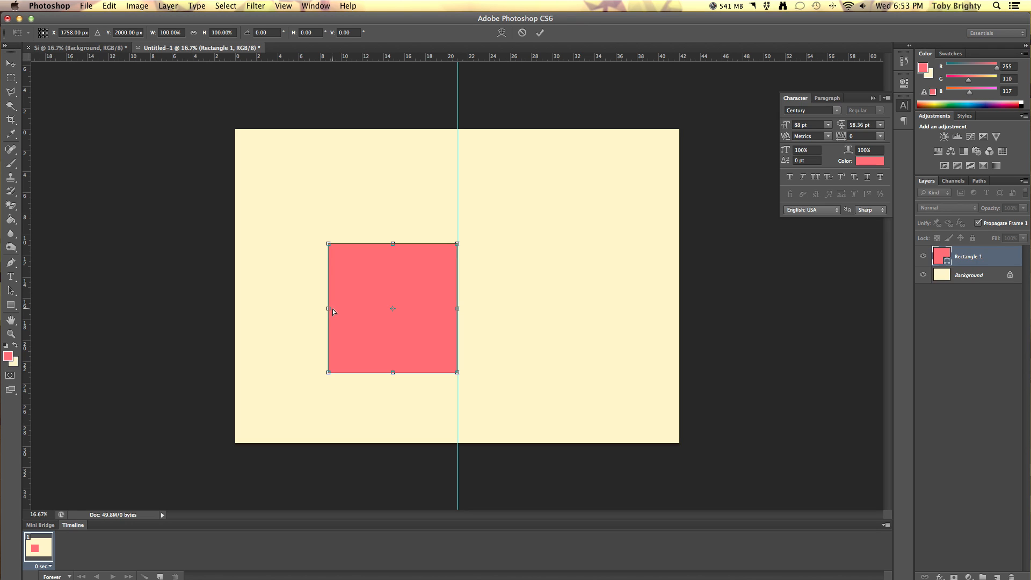
{"action": "mouse_move", "coordinate": [346, 310]}
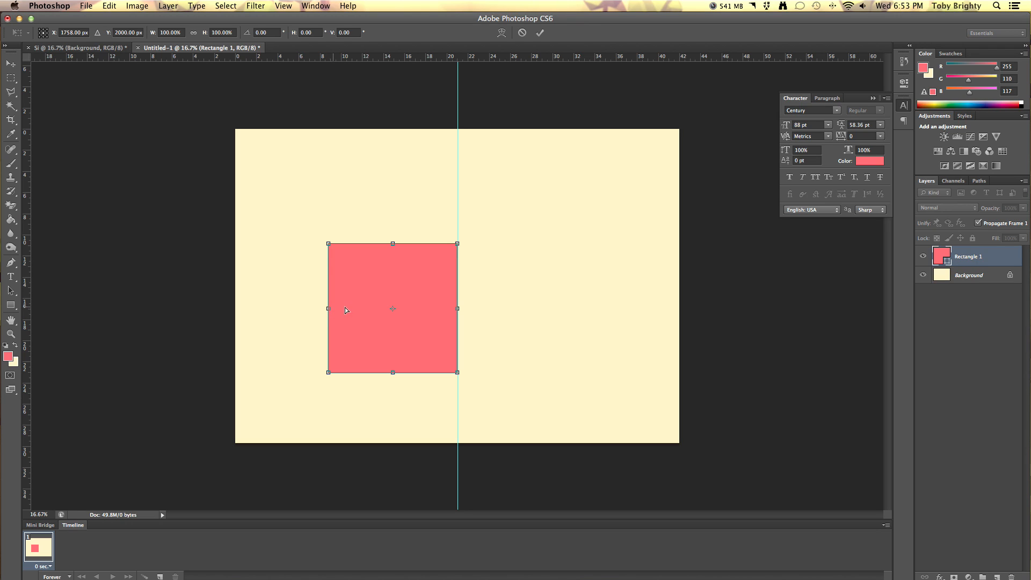
{"action": "mouse_move", "coordinate": [333, 308]}
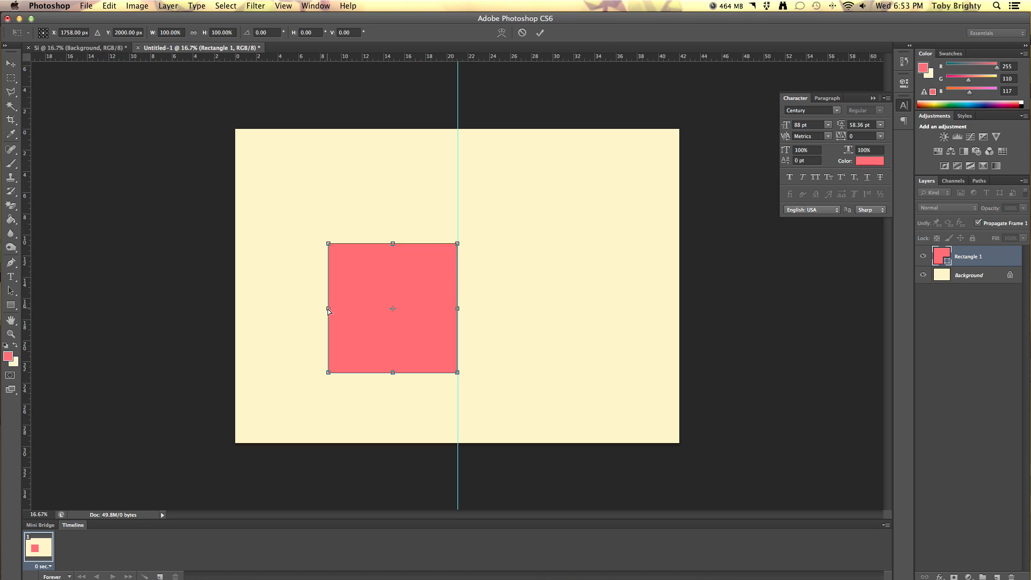
{"action": "left_click_drag", "start_coordinate": [328, 245], "coordinate": [342, 211]}
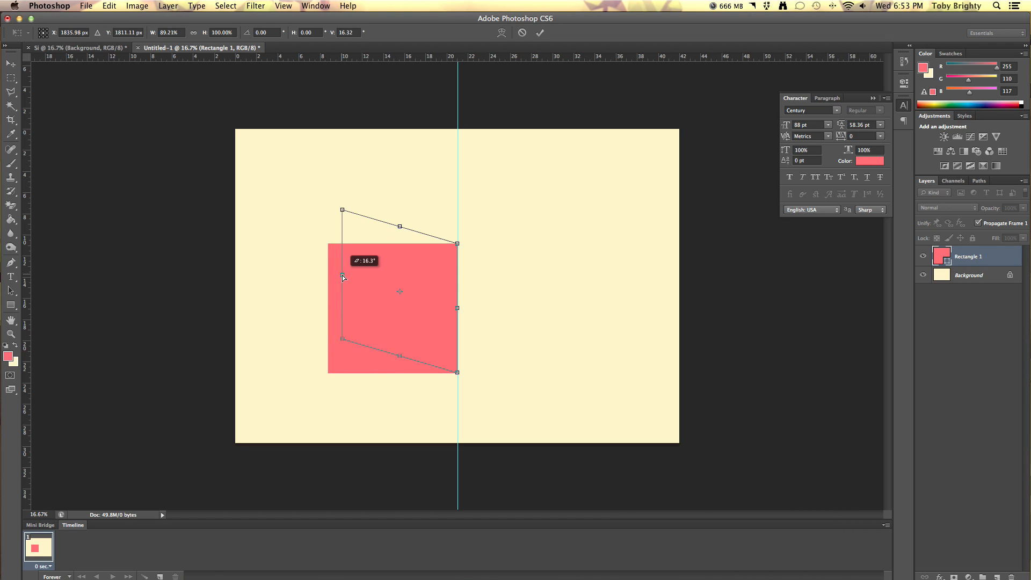
{"action": "left_click_drag", "start_coordinate": [342, 278], "coordinate": [344, 360]}
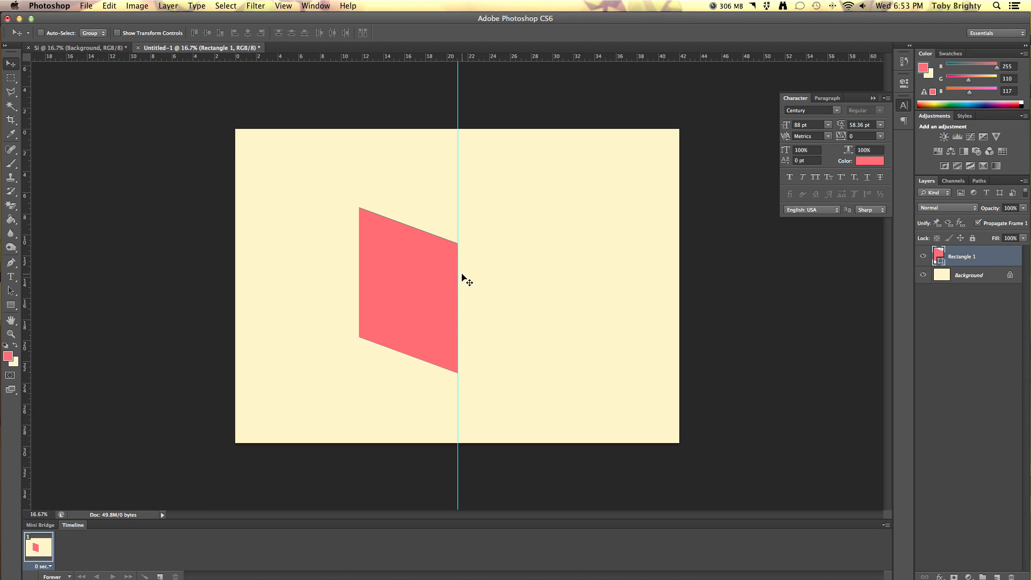
{"action": "mouse_move", "coordinate": [39, 106]}
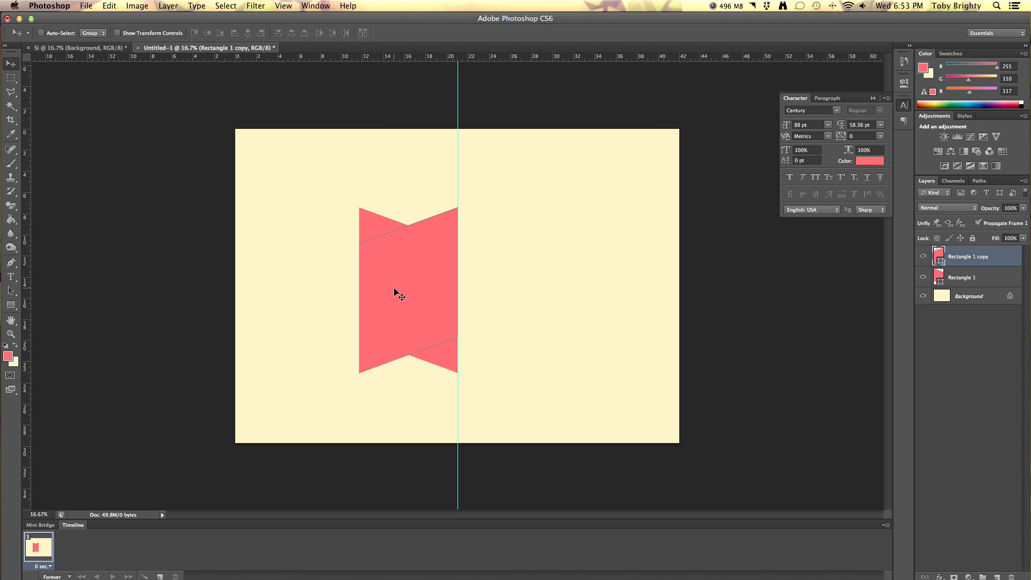
Step: Move the flipped parallelogram copy right until its edge meets the centre guide
{"action": "left_click_drag", "start_coordinate": [395, 293], "coordinate": [456, 290]}
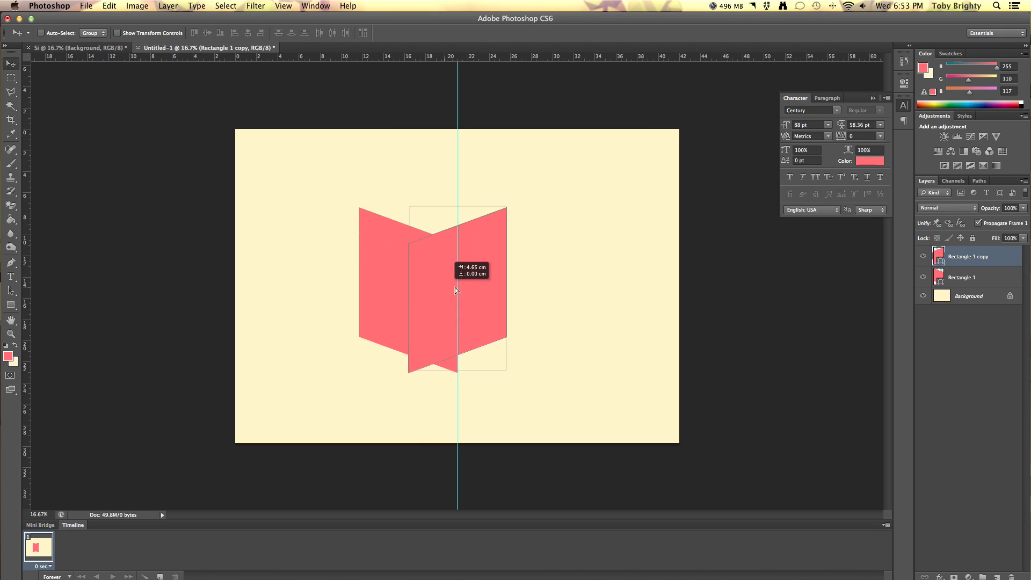
{"action": "left_click_drag", "start_coordinate": [456, 291], "coordinate": [492, 290]}
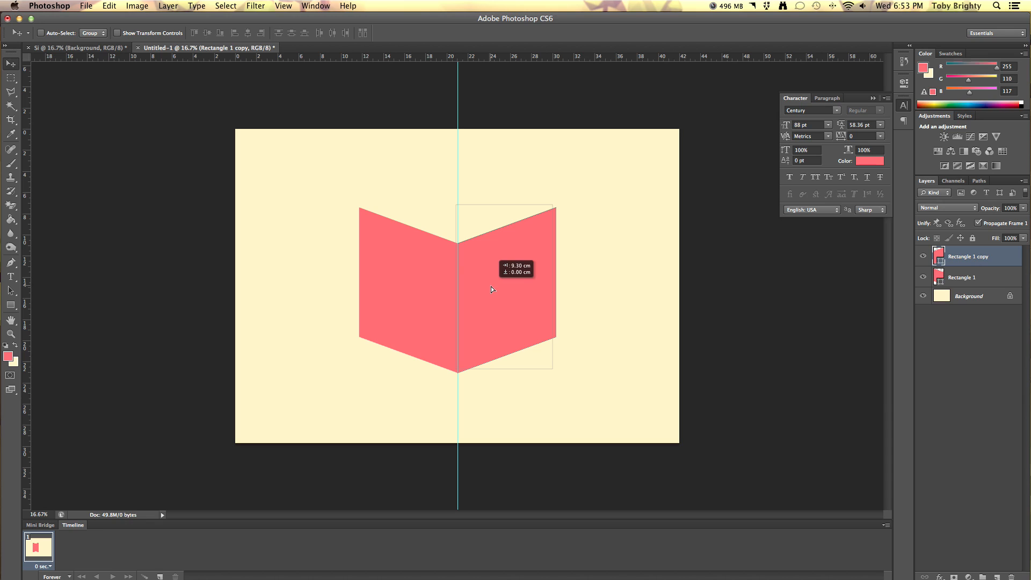
{"action": "left_click", "coordinate": [962, 277]}
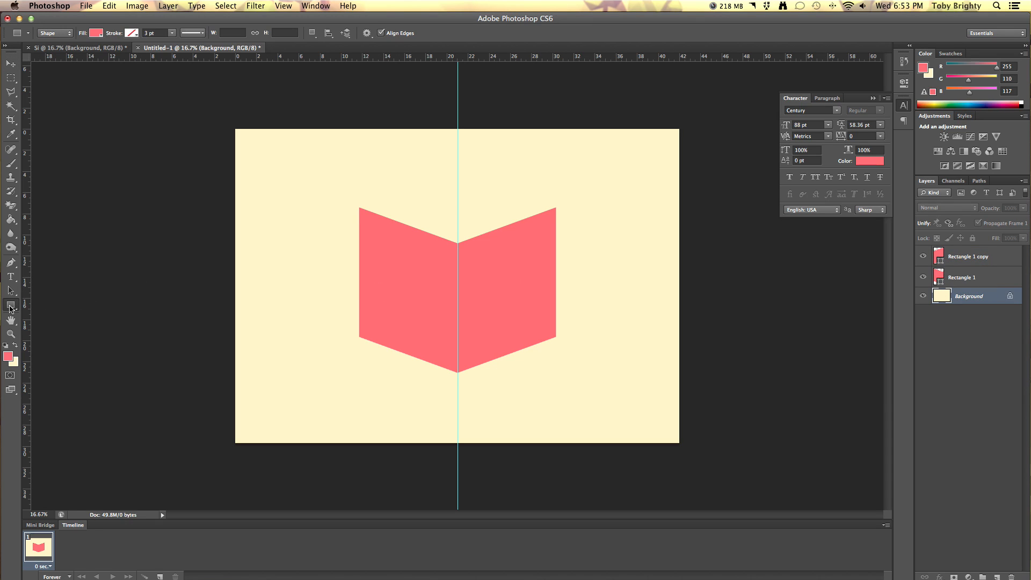
Step: Draw a coral square, place it as a diamond on the cube top, and widen it to full width
{"action": "left_click_drag", "start_coordinate": [292, 194], "coordinate": [348, 249]}
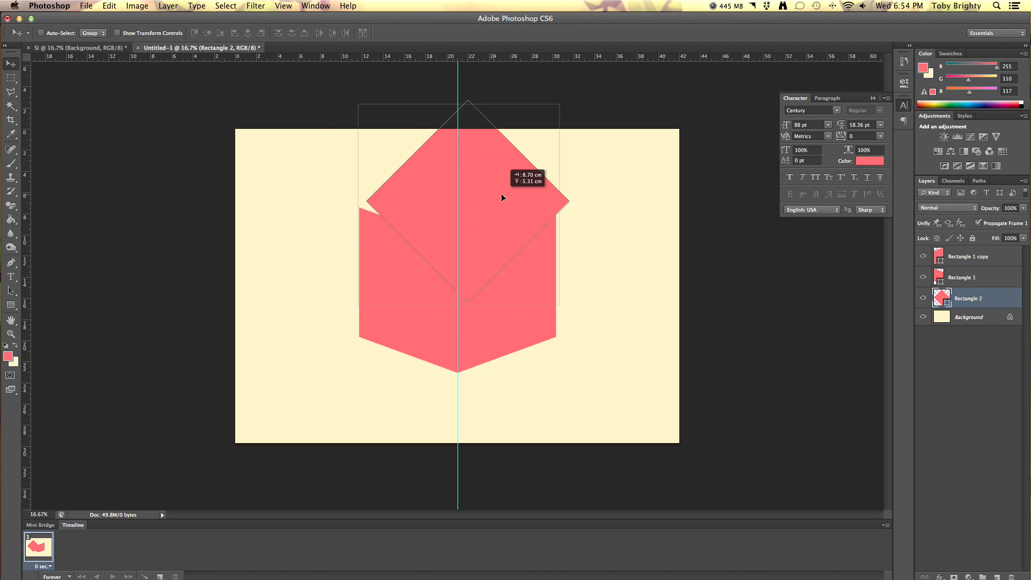
{"action": "left_click_drag", "start_coordinate": [502, 197], "coordinate": [492, 208]}
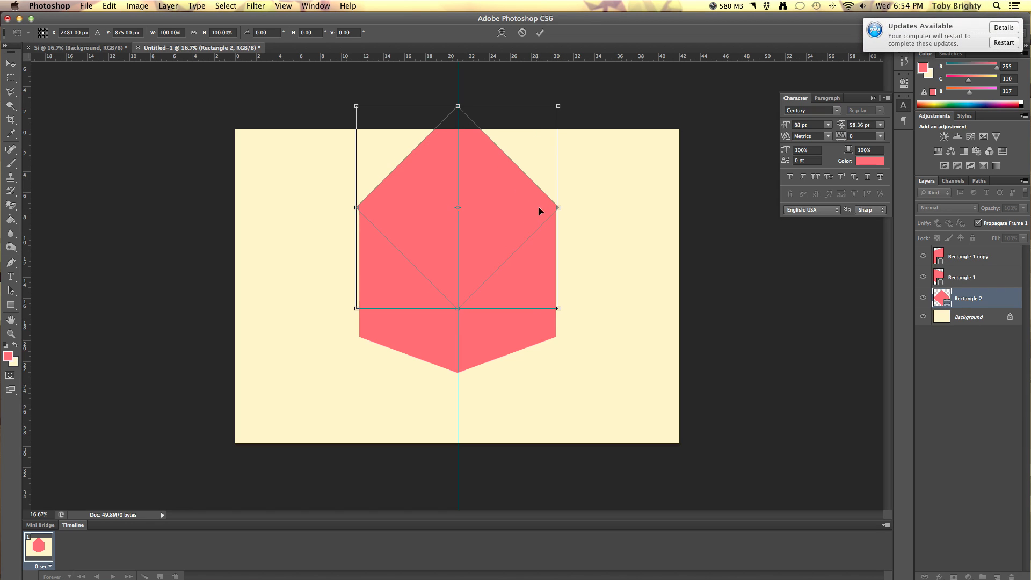
{"action": "left_click_drag", "start_coordinate": [558, 208], "coordinate": [538, 208]}
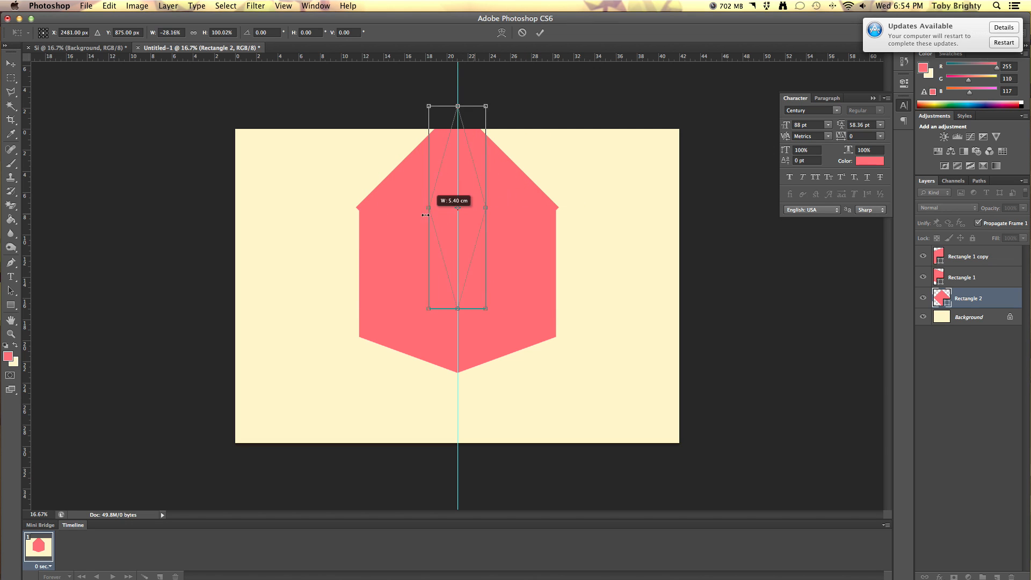
{"action": "left_click_drag", "start_coordinate": [426, 213], "coordinate": [518, 212]}
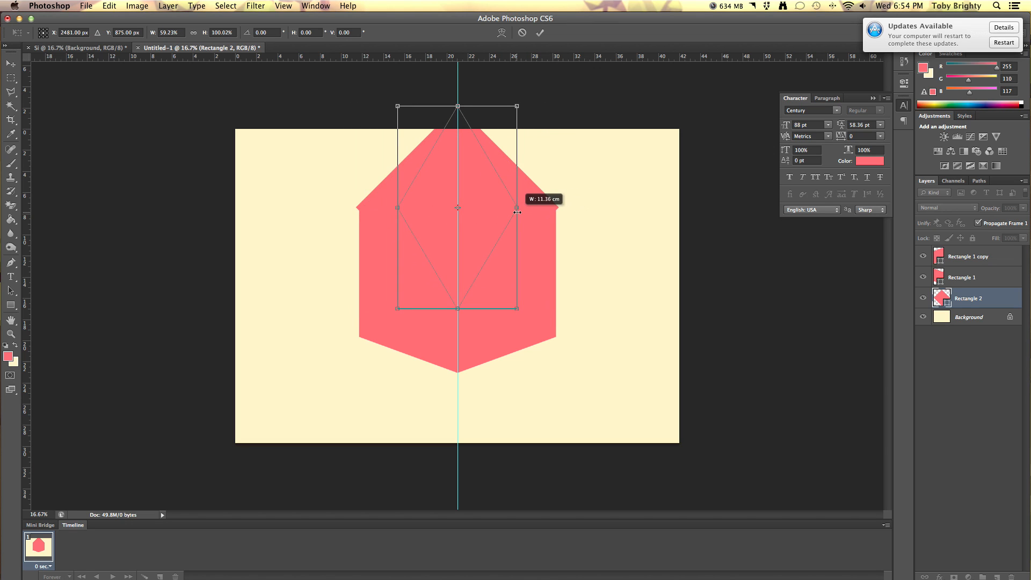
{"action": "left_click_drag", "start_coordinate": [516, 209], "coordinate": [536, 209]}
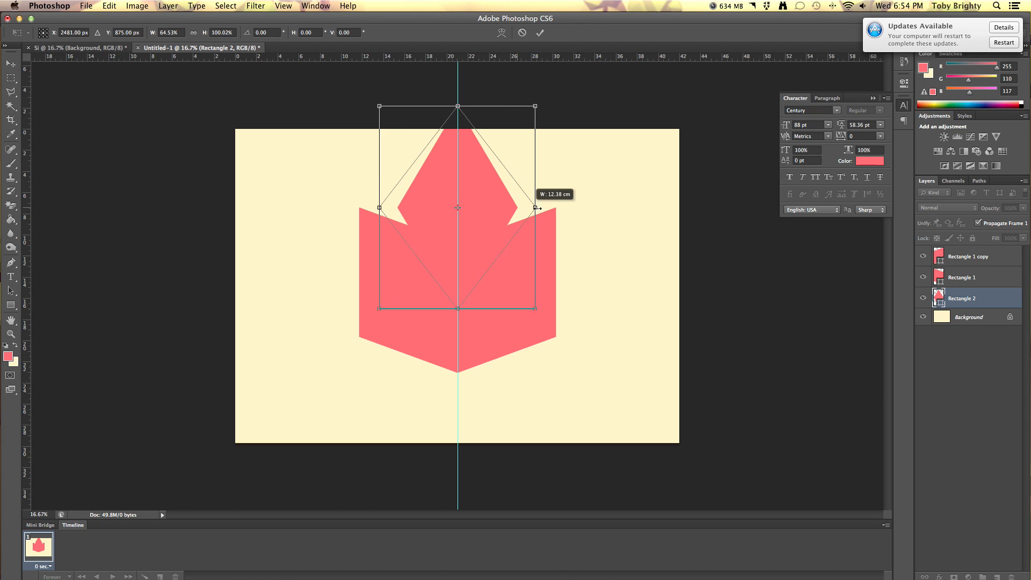
{"action": "left_click_drag", "start_coordinate": [533, 209], "coordinate": [551, 208]}
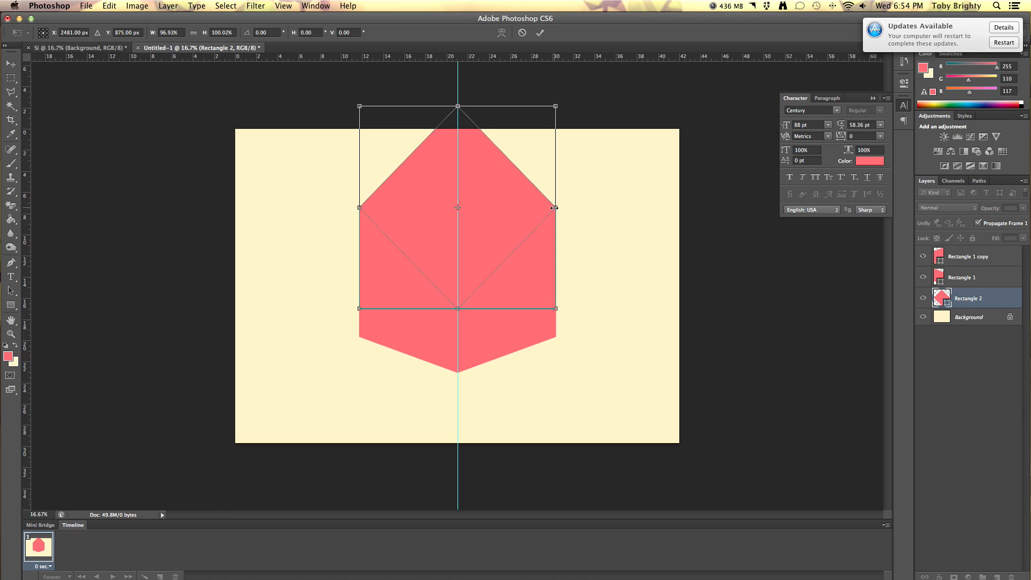
{"action": "mouse_move", "coordinate": [365, 213]}
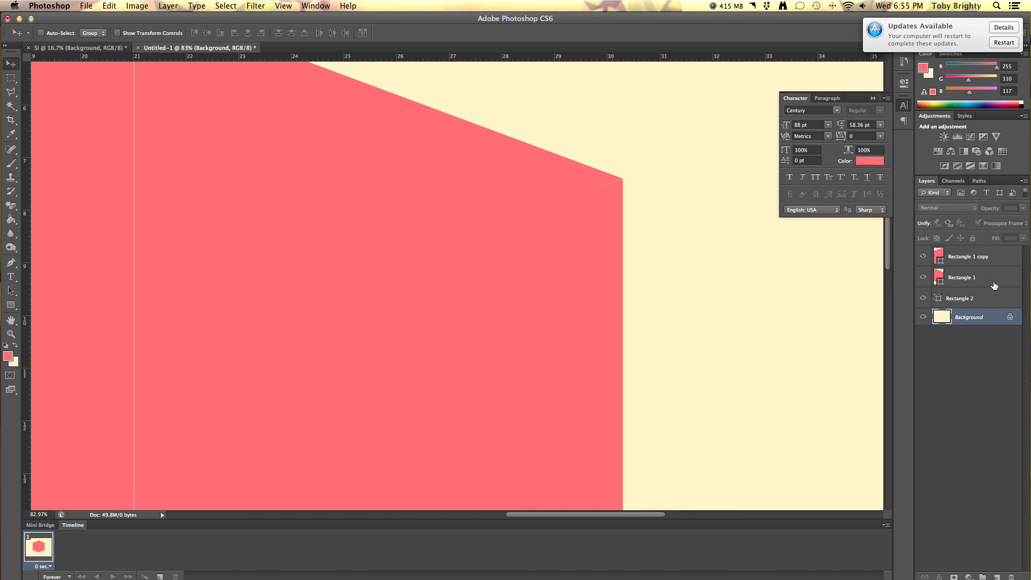
{"action": "left_click", "coordinate": [960, 298]}
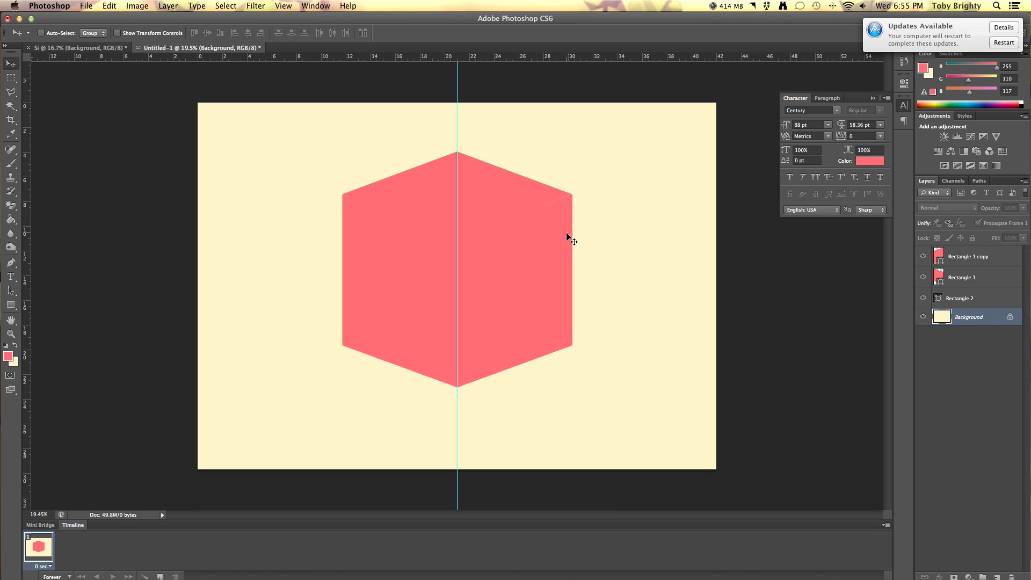
{"action": "mouse_move", "coordinate": [606, 202]}
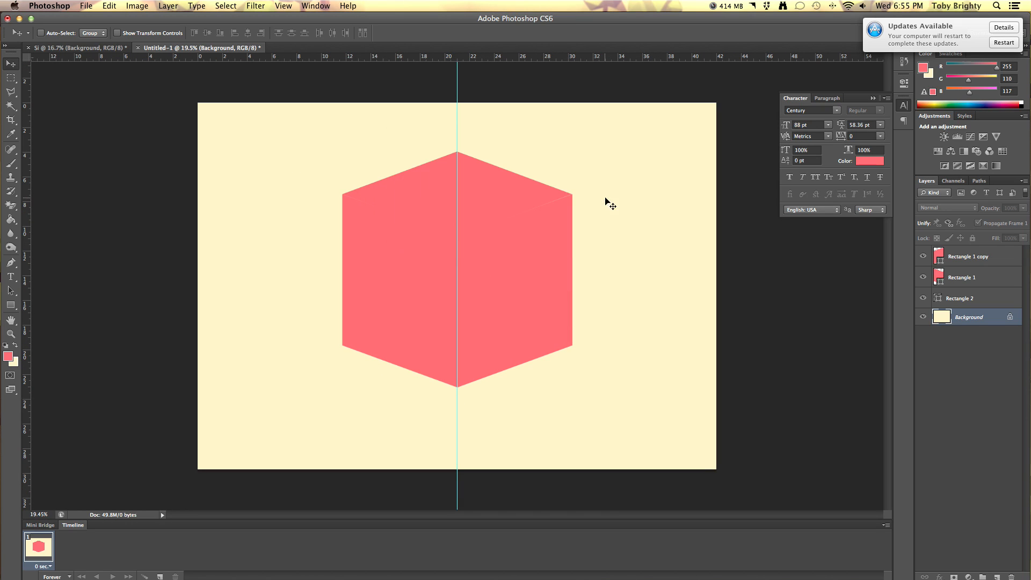
{"action": "left_click", "coordinate": [960, 298]}
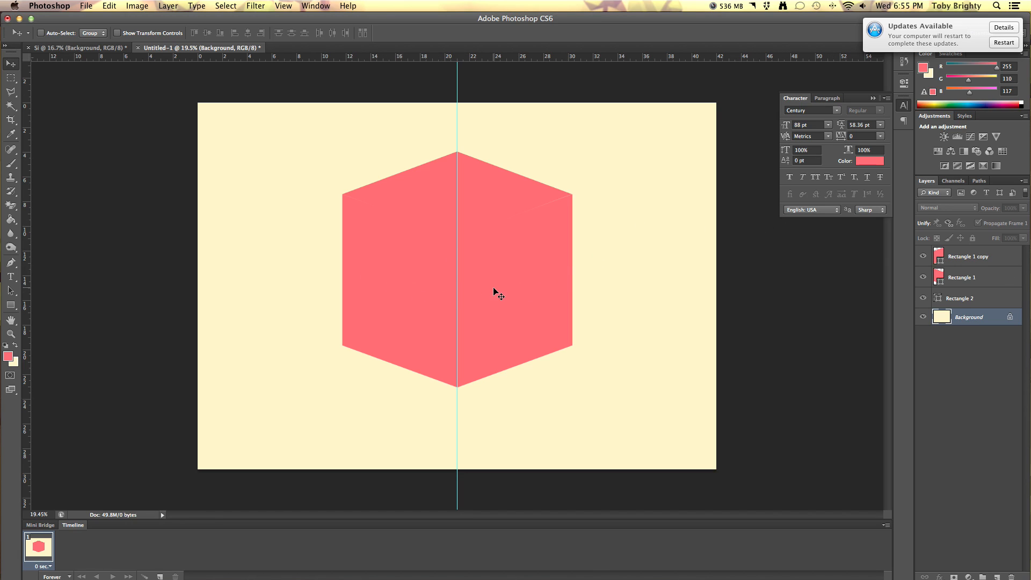
{"action": "mouse_move", "coordinate": [537, 234]}
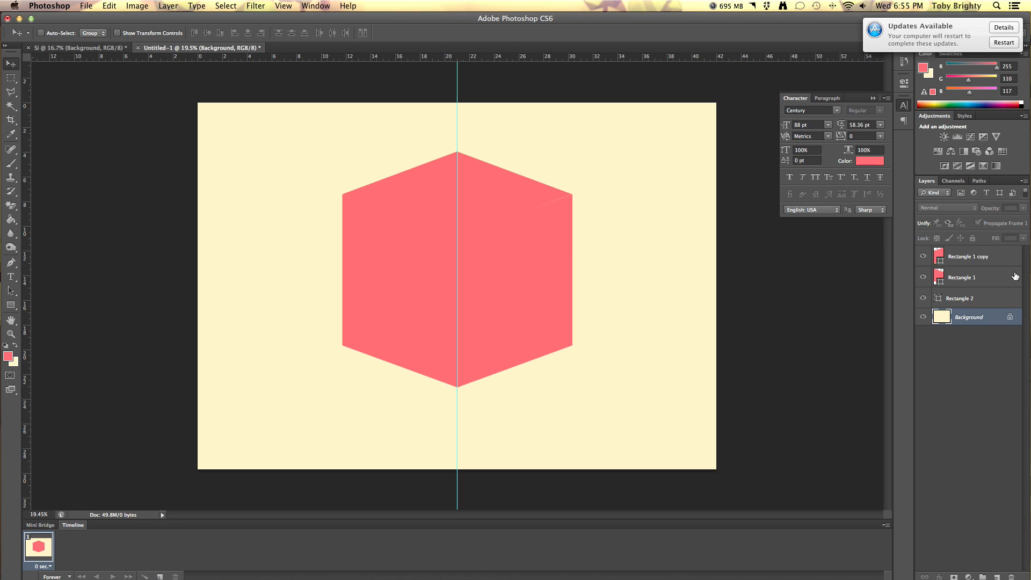
{"action": "mouse_move", "coordinate": [999, 293]}
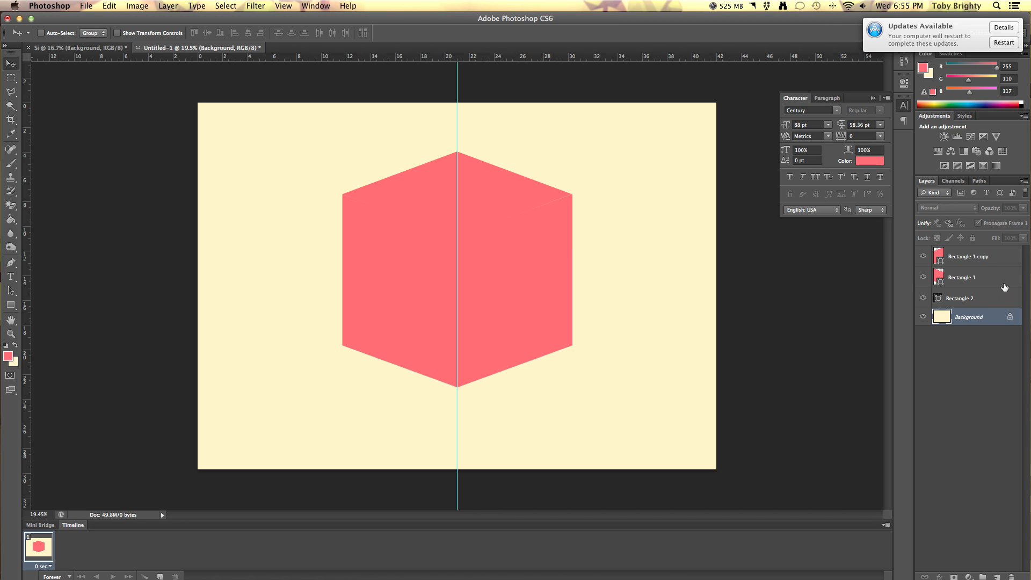
{"action": "mouse_move", "coordinate": [952, 267]}
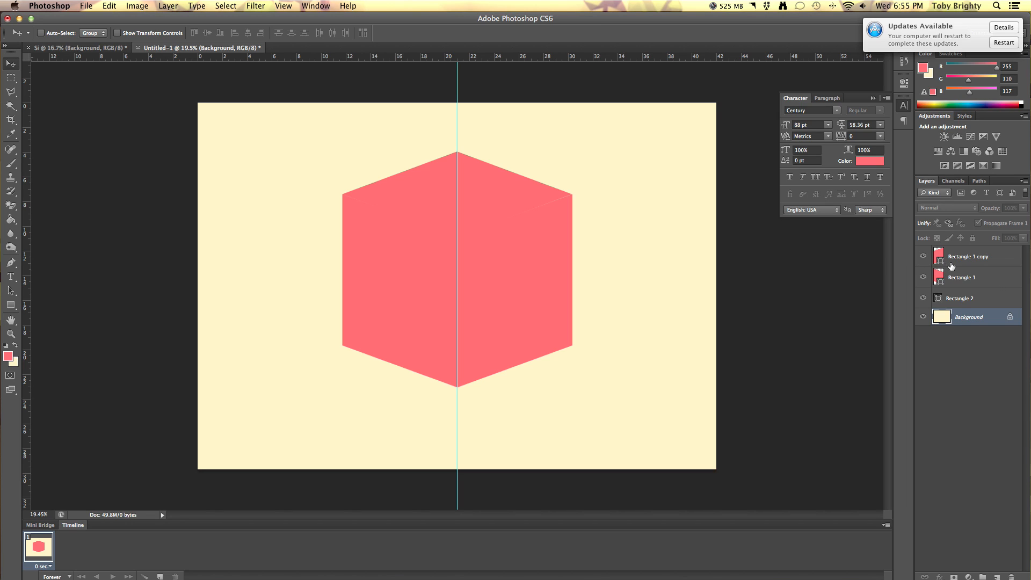
Step: Give the Rectangle 1 copy right face a darker coral Color Overlay of e56369
{"action": "left_click", "coordinate": [961, 277]}
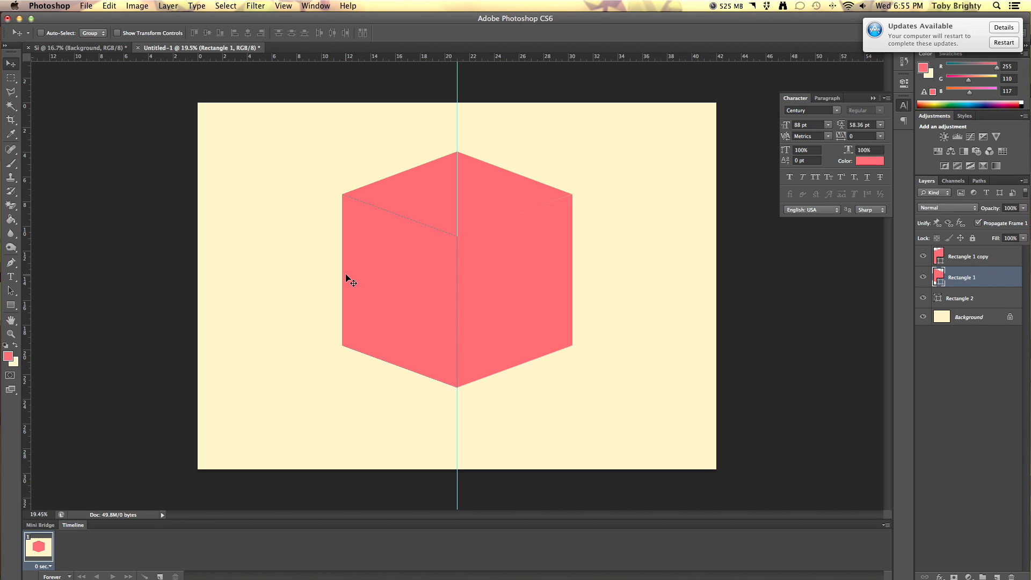
{"action": "mouse_move", "coordinate": [449, 230]}
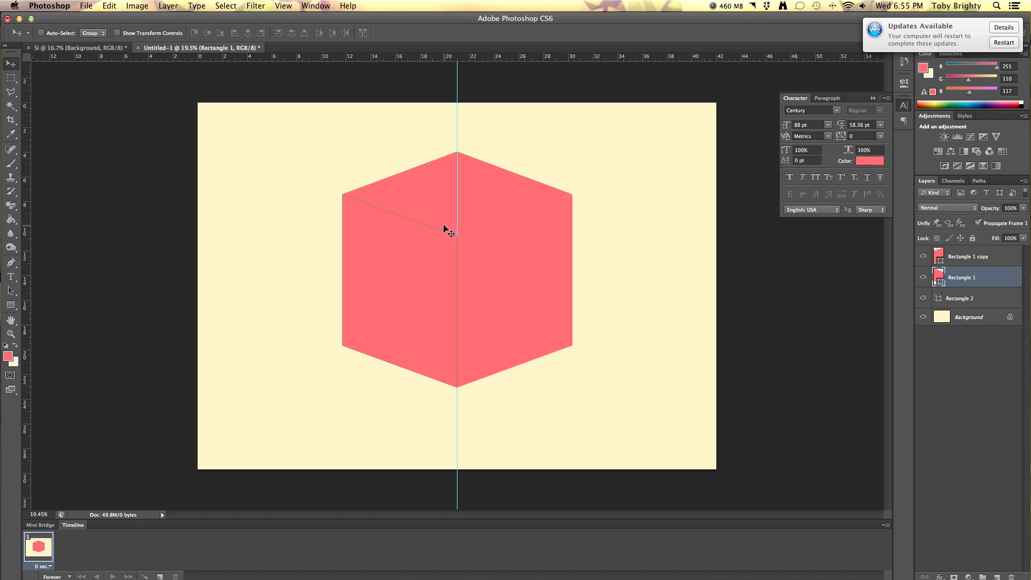
{"action": "mouse_move", "coordinate": [464, 230]}
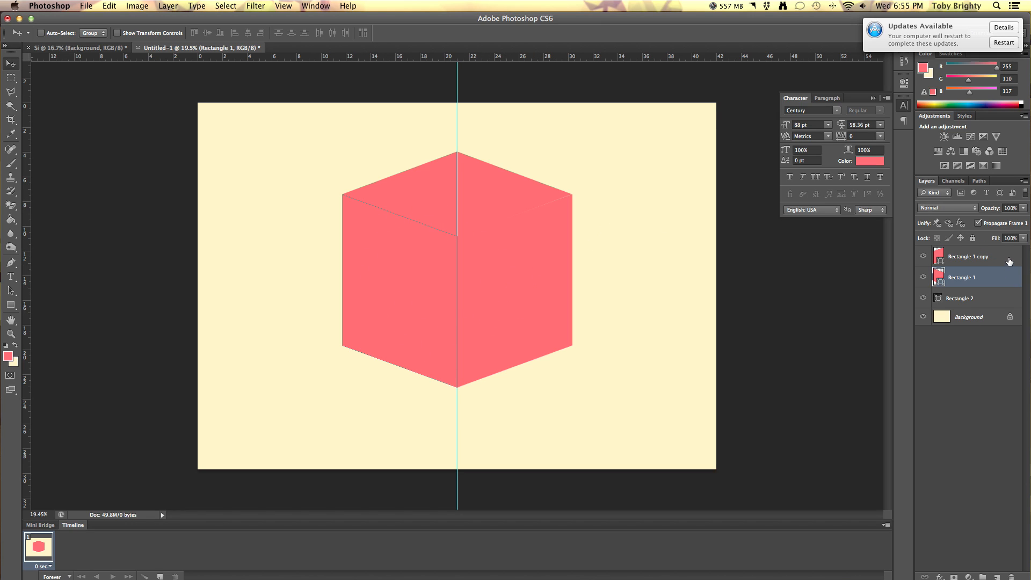
{"action": "left_click", "coordinate": [964, 256]}
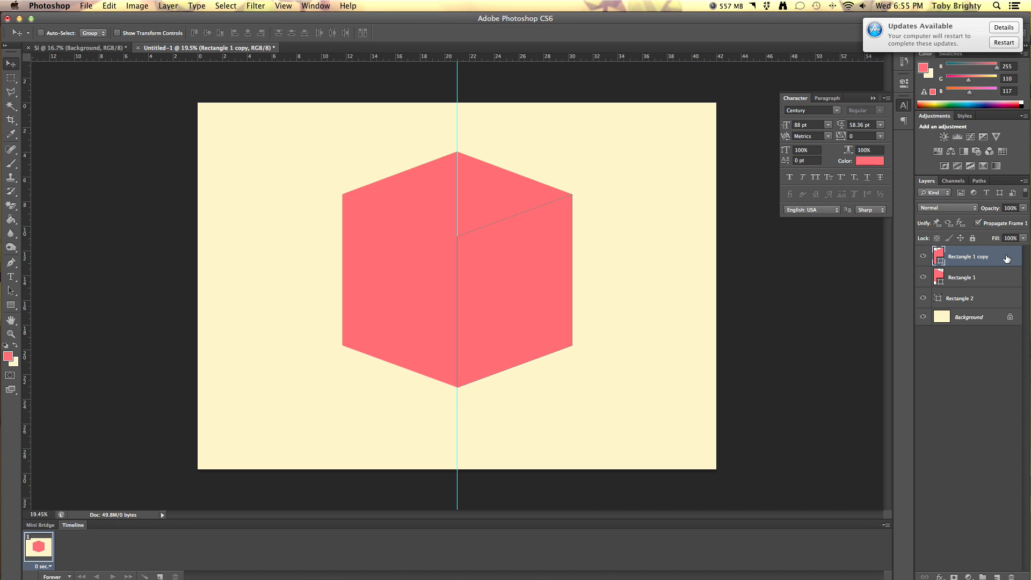
{"action": "double_click", "coordinate": [967, 257]}
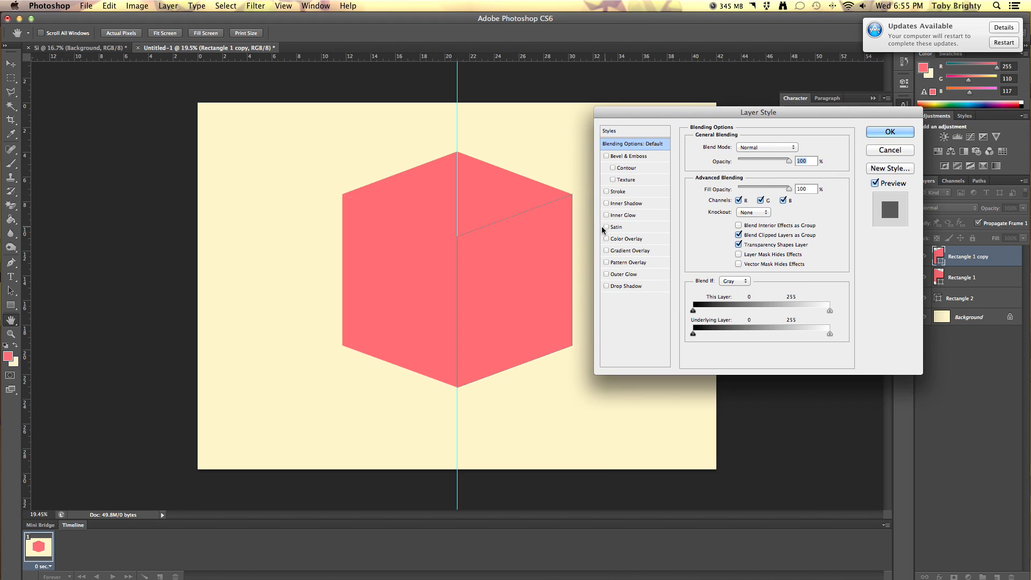
{"action": "left_click", "coordinate": [606, 238]}
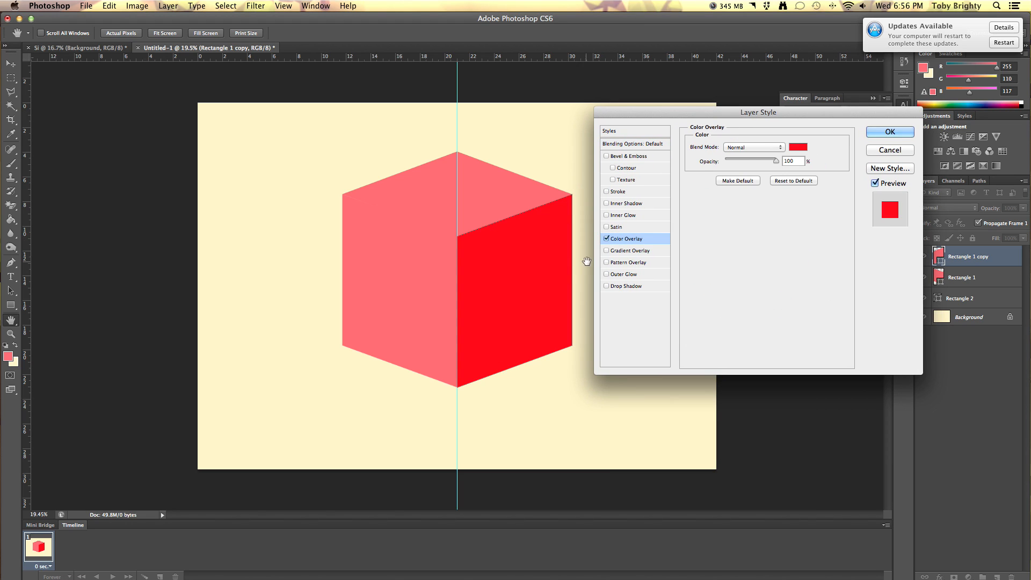
{"action": "left_click", "coordinate": [797, 147]}
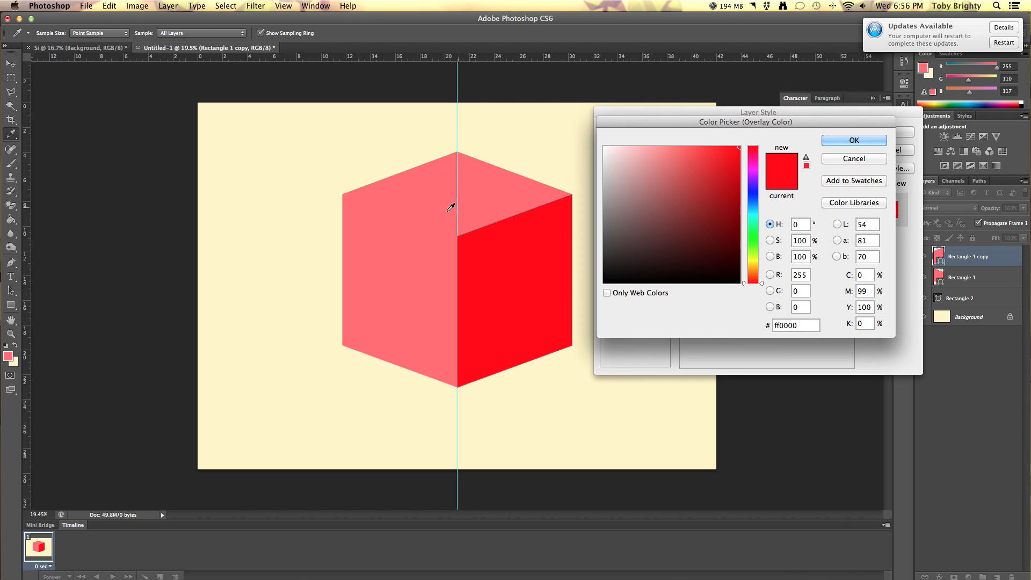
{"action": "left_click", "coordinate": [682, 147]}
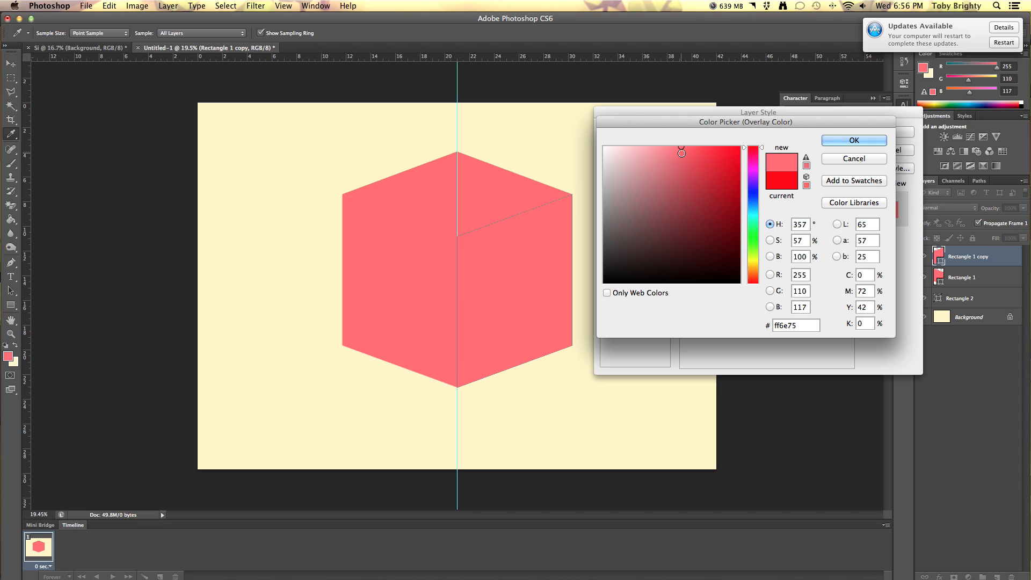
{"action": "left_click", "coordinate": [704, 161]}
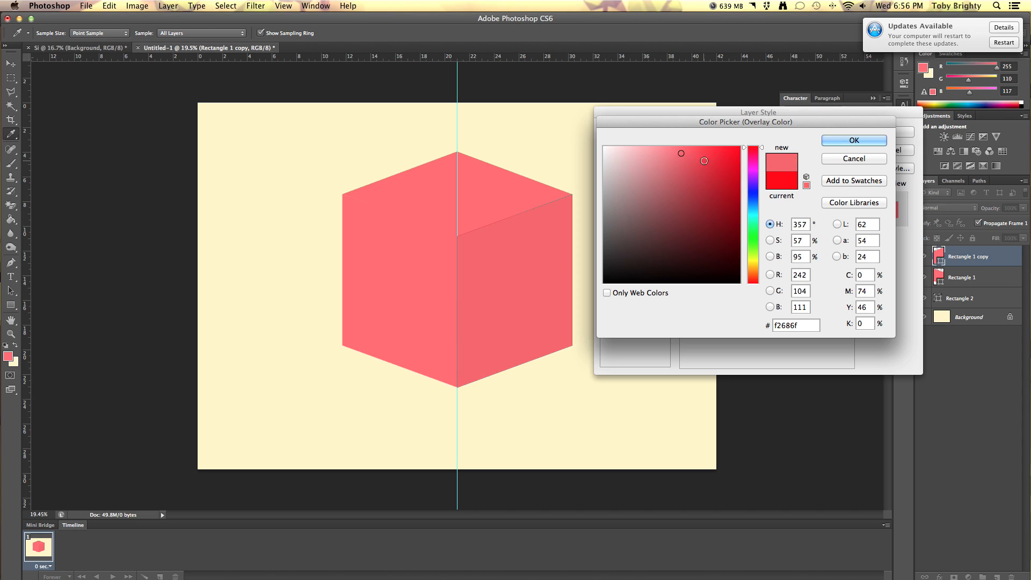
{"action": "left_click", "coordinate": [682, 161]}
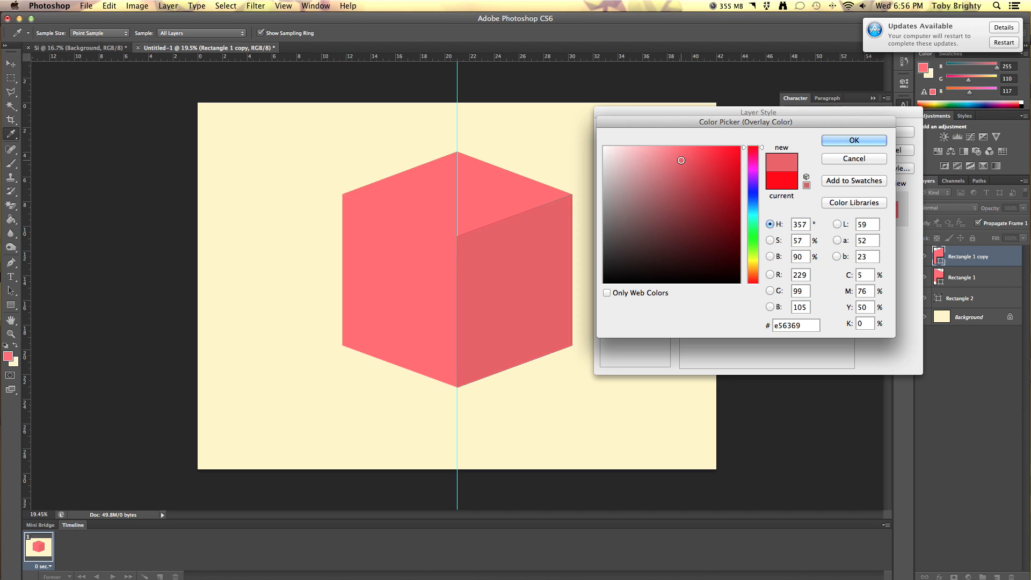
{"action": "left_click", "coordinate": [853, 141]}
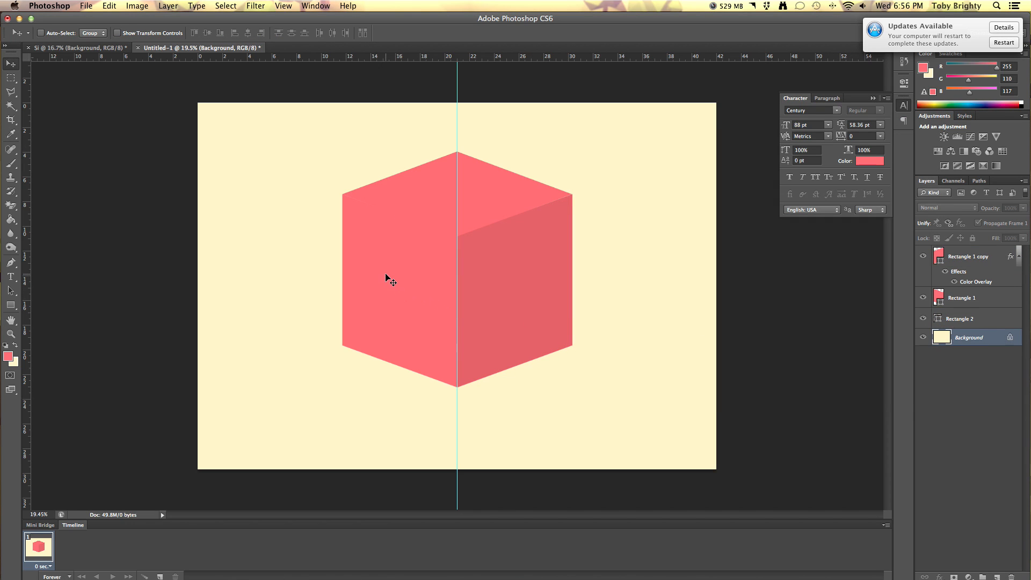
{"action": "mouse_move", "coordinate": [456, 184]}
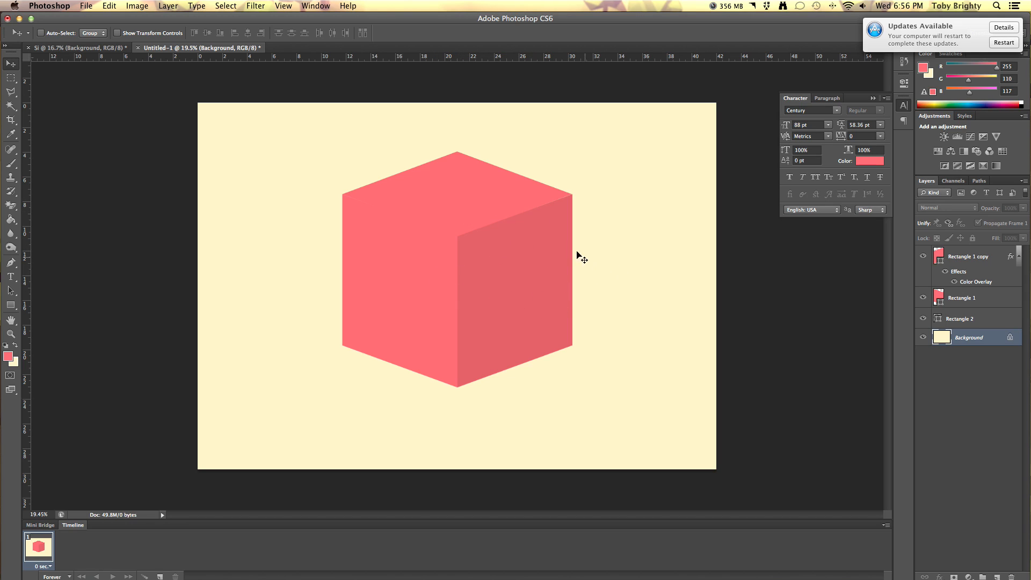
{"action": "mouse_move", "coordinate": [988, 228]}
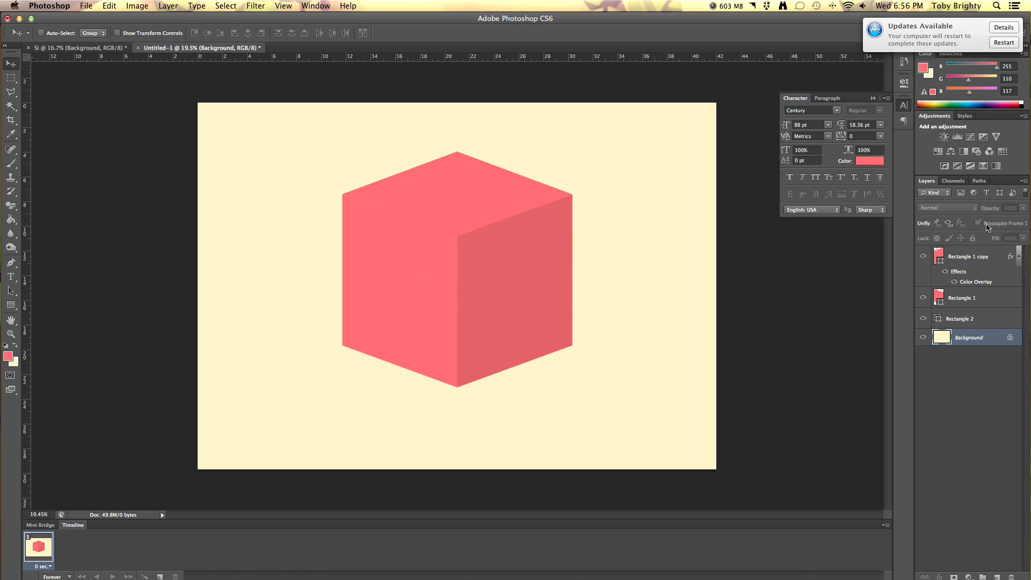
Step: Select the Rectangle 2 top-face layer in the Layers panel
{"action": "left_click", "coordinate": [961, 319]}
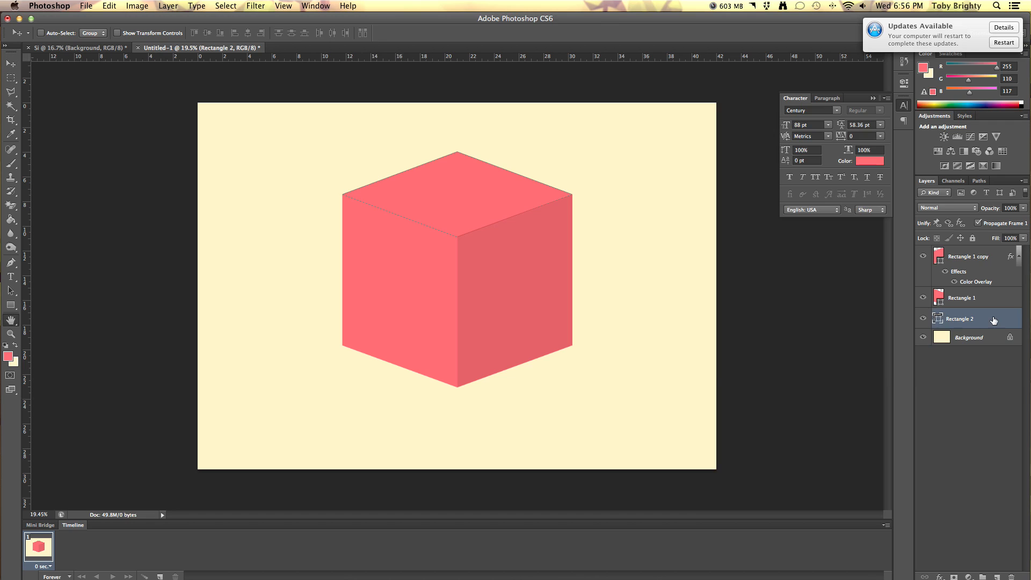
Step: Give the Rectangle 2 top face a lighter coral Color Overlay of fc8a90
{"action": "double_click", "coordinate": [958, 318]}
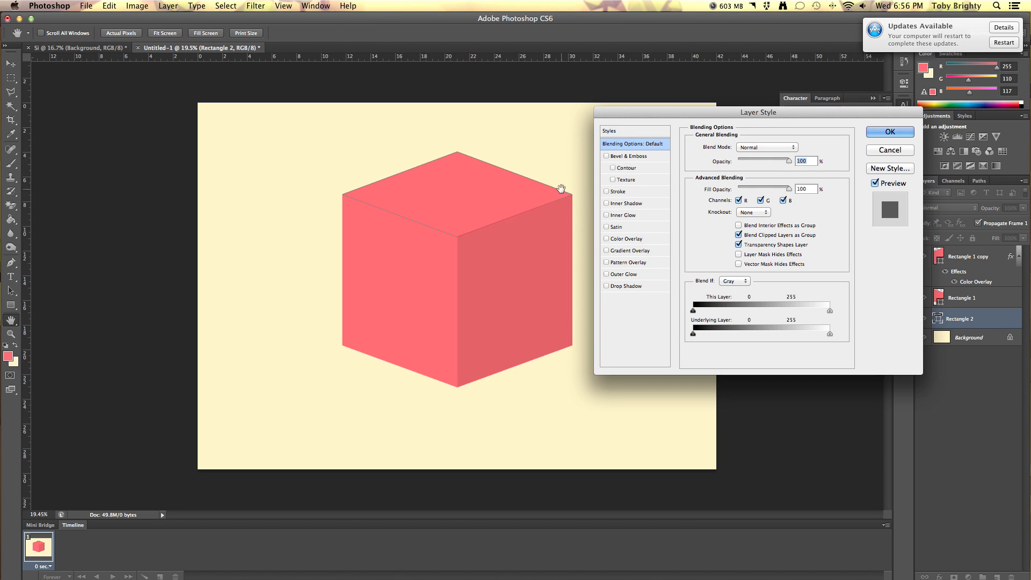
{"action": "left_click", "coordinate": [628, 238]}
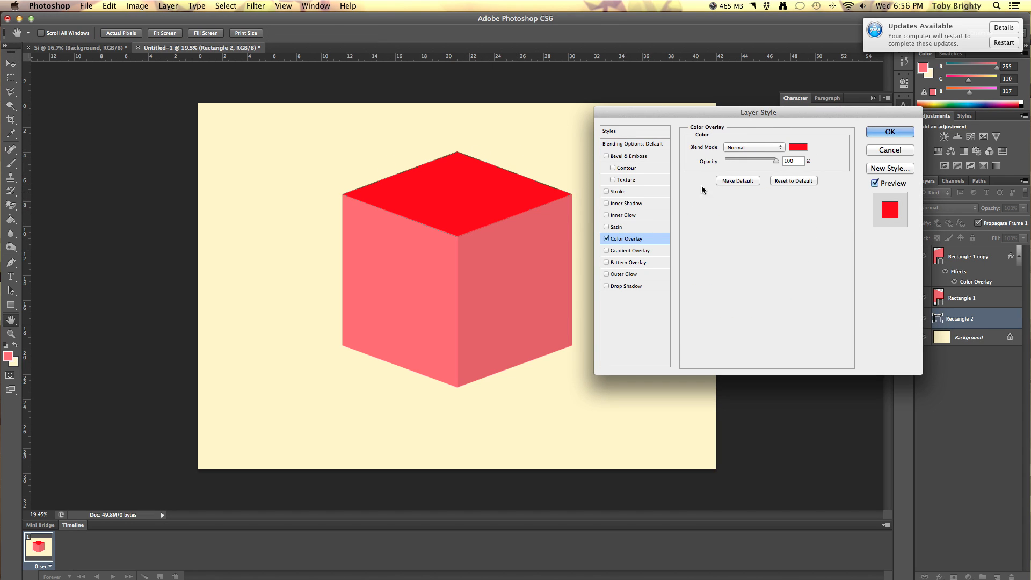
{"action": "left_click", "coordinate": [797, 147]}
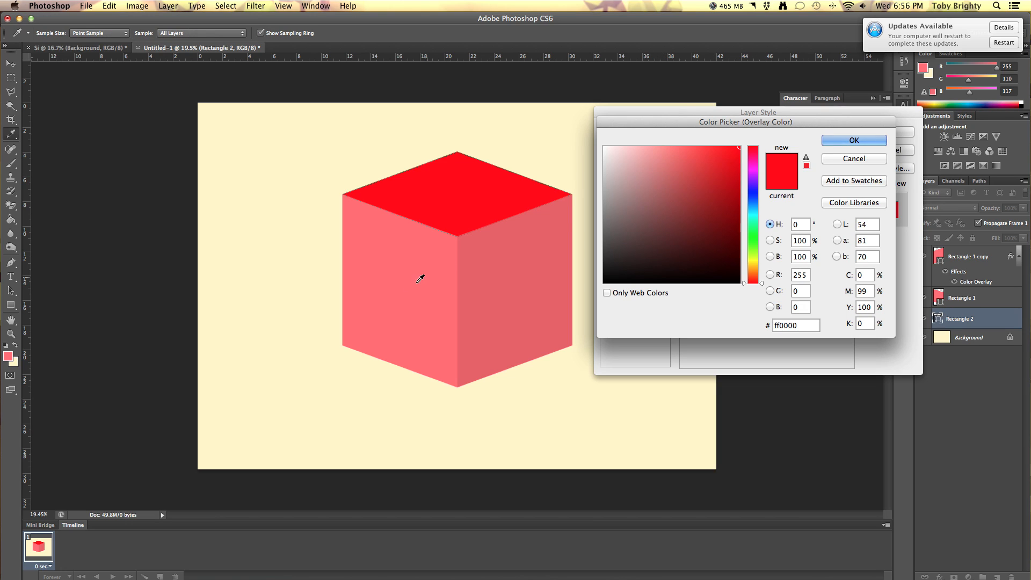
{"action": "left_click", "coordinate": [671, 147]}
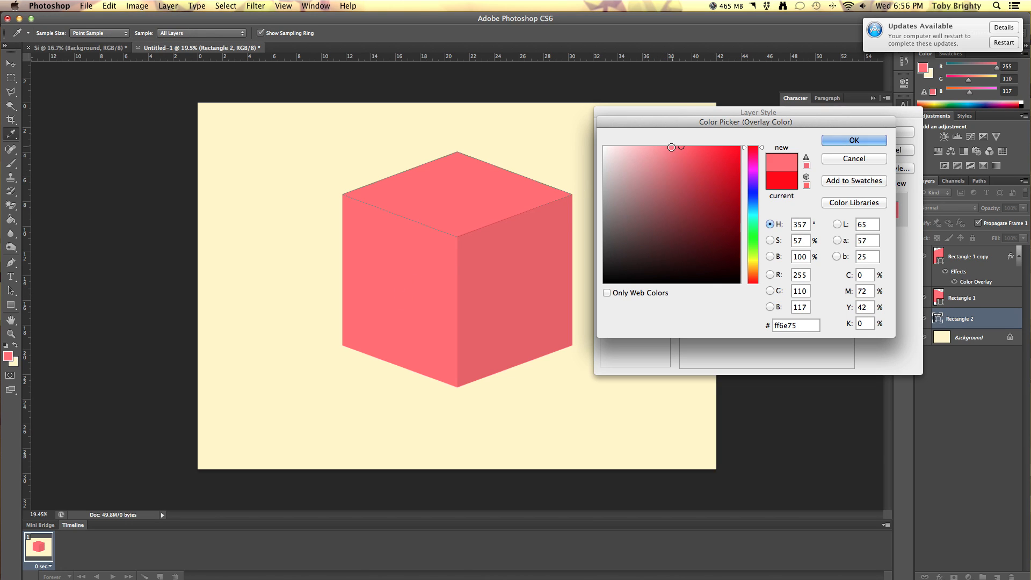
{"action": "left_click", "coordinate": [665, 148]}
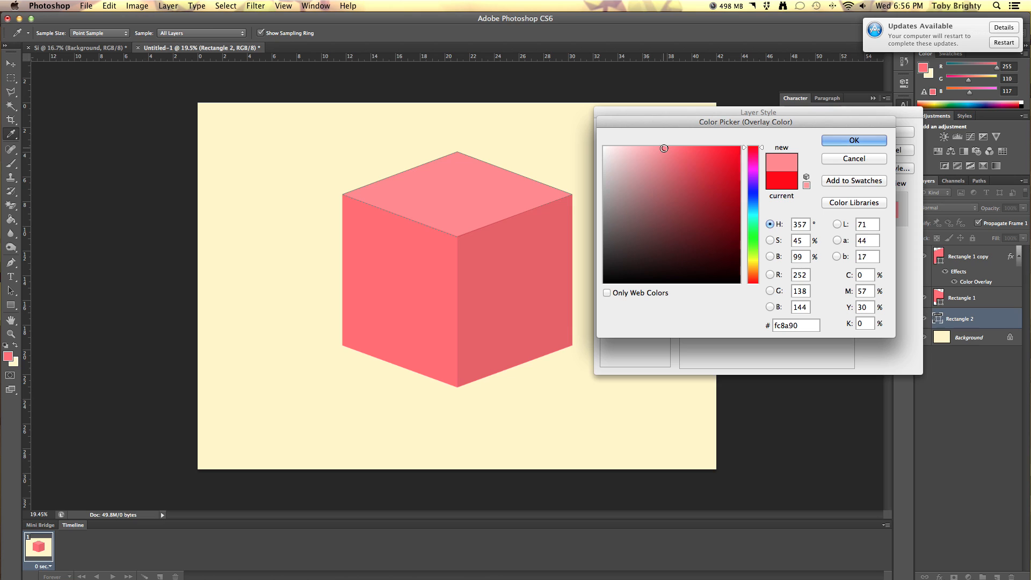
{"action": "left_click", "coordinate": [853, 141]}
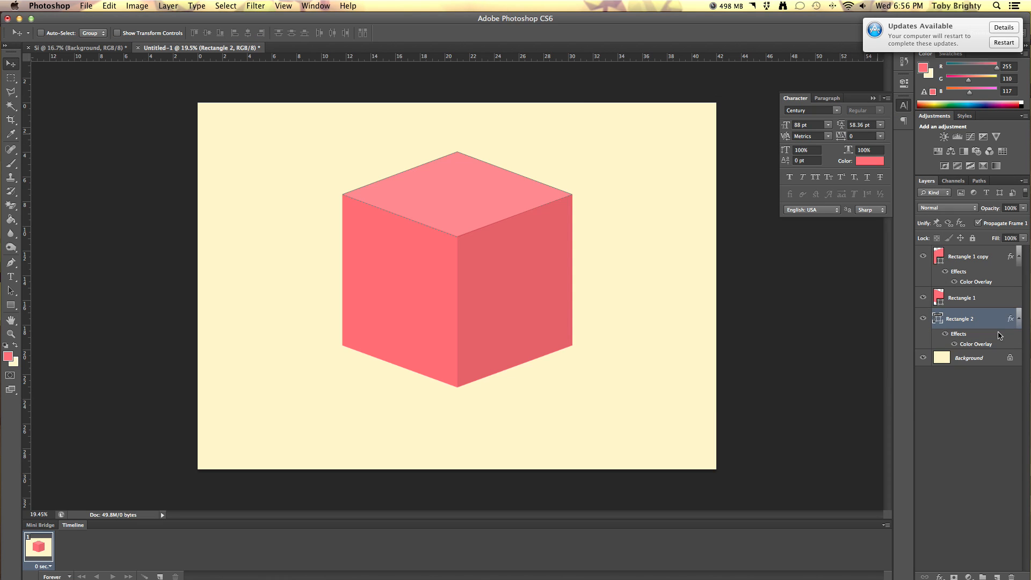
{"action": "left_click", "coordinate": [968, 357]}
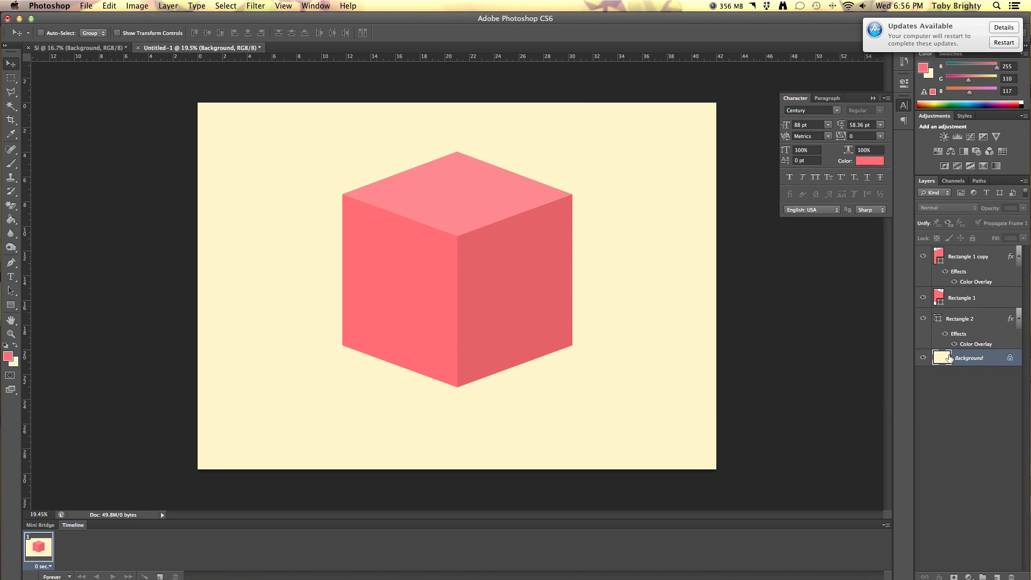
{"action": "mouse_move", "coordinate": [942, 357]}
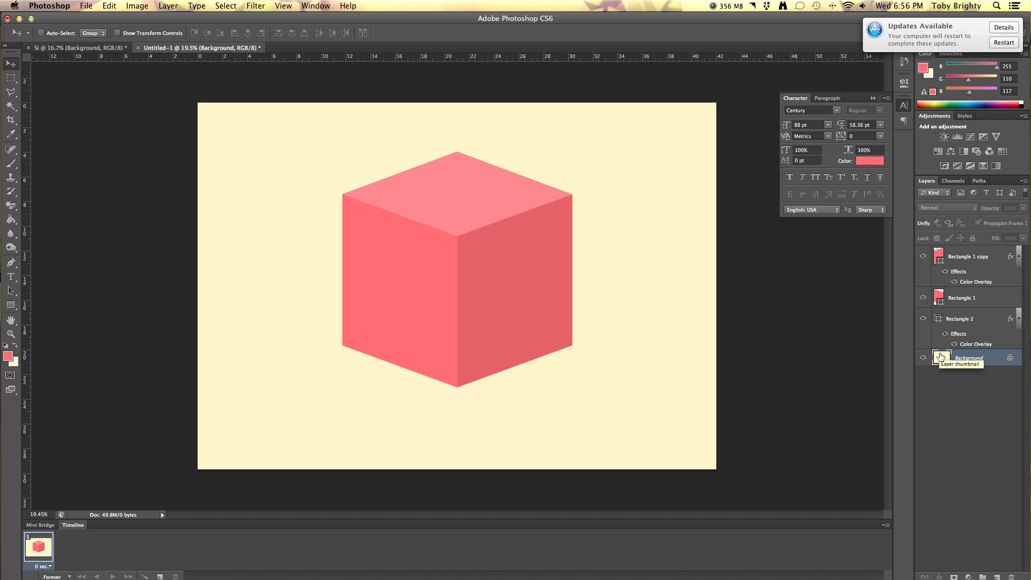
{"action": "mouse_move", "coordinate": [884, 329]}
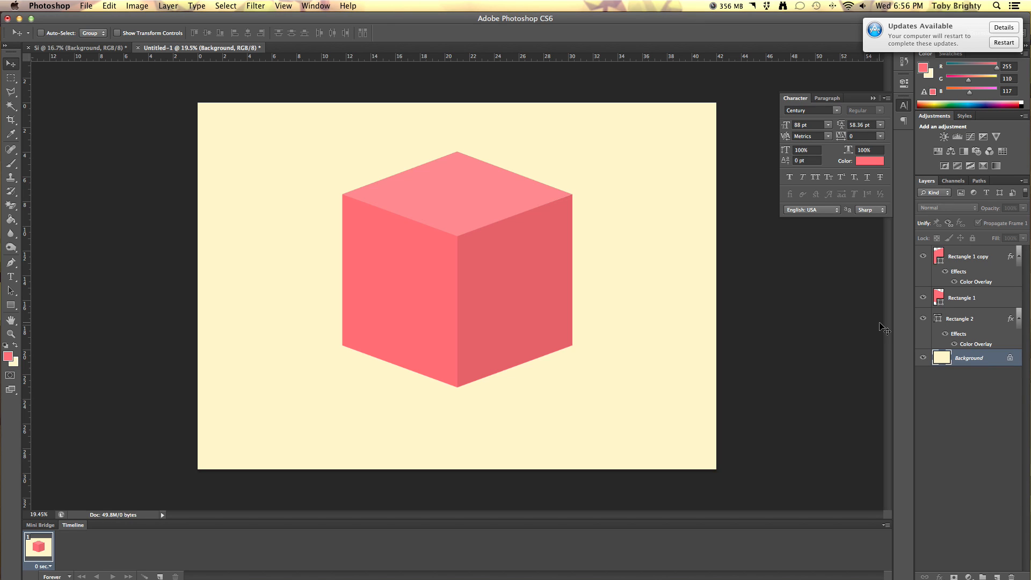